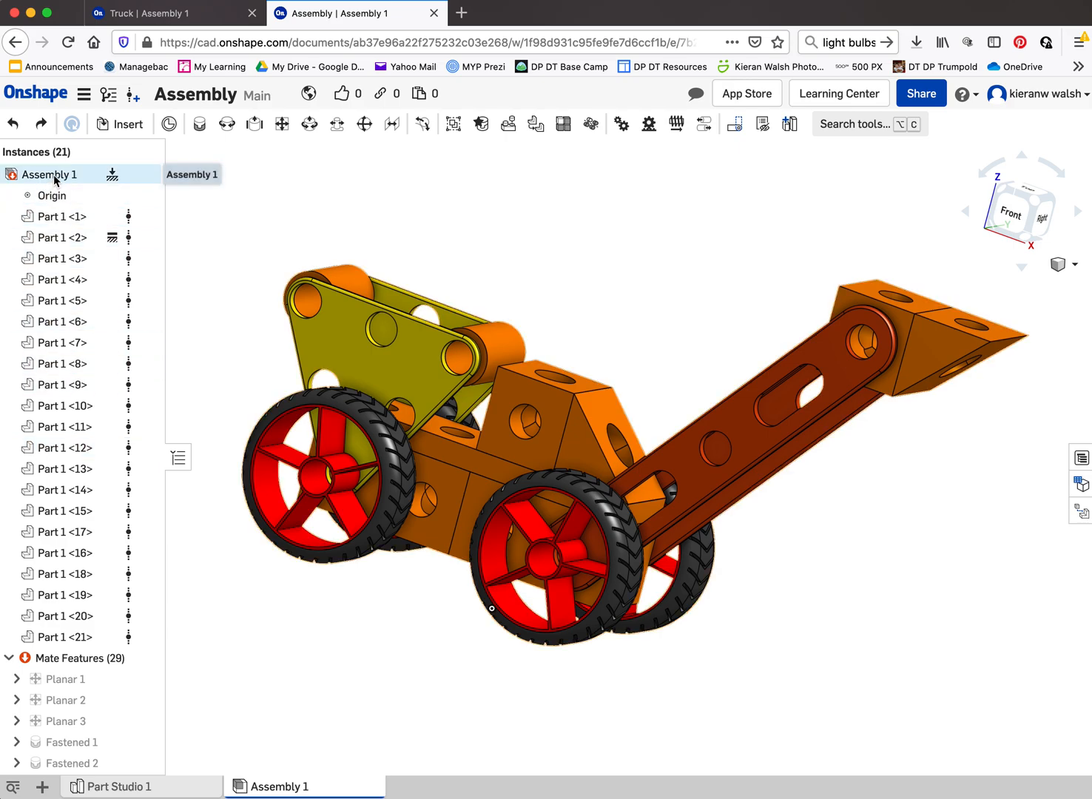
Start a drawing of Assembly 1 from its entry in the Instances list.
right_click(50, 175)
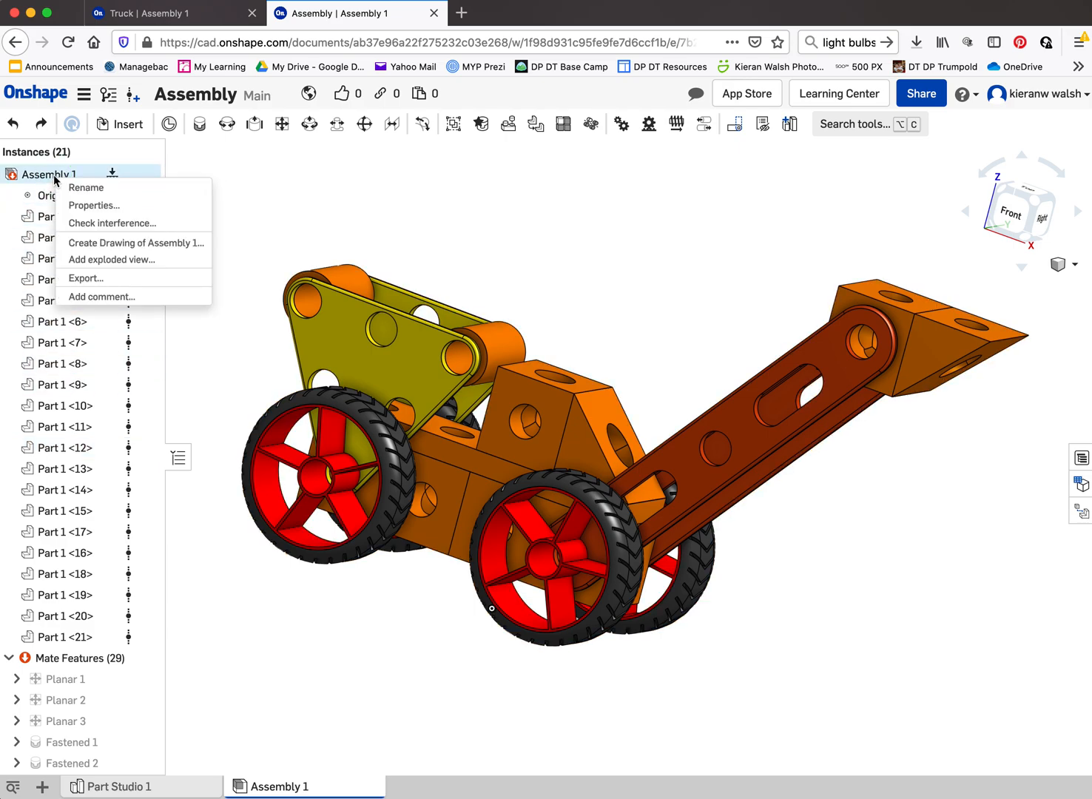
mouse_move(136, 243)
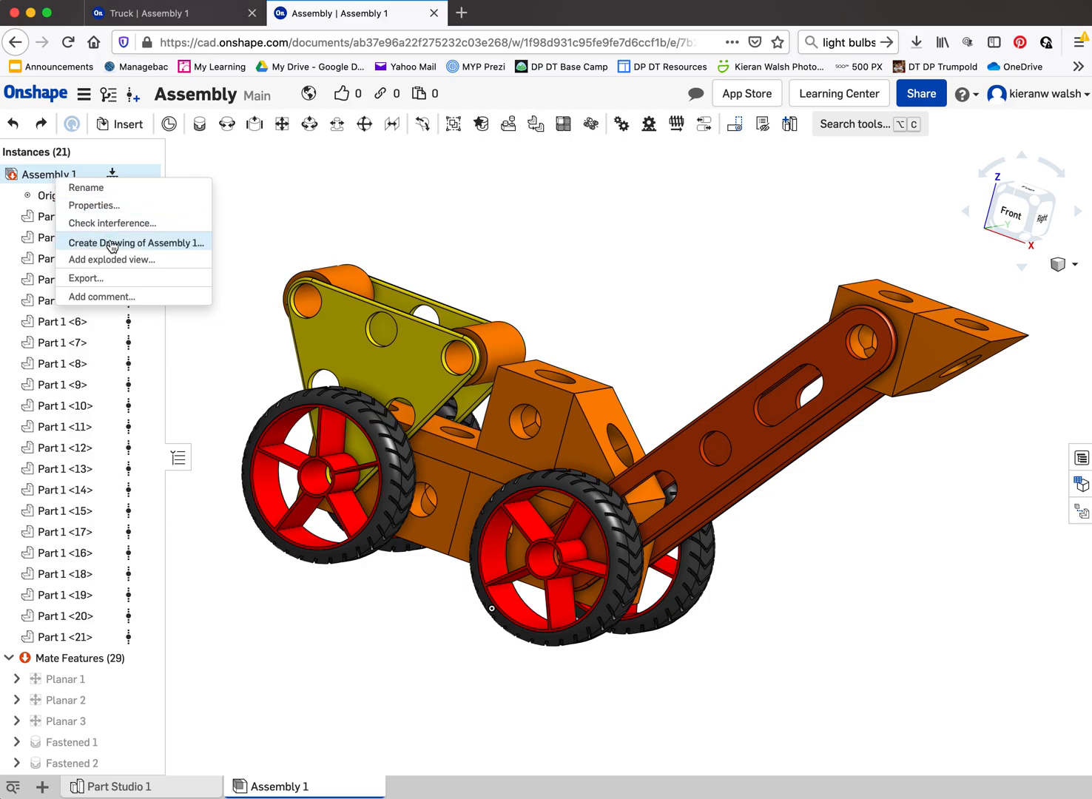
left_click(136, 242)
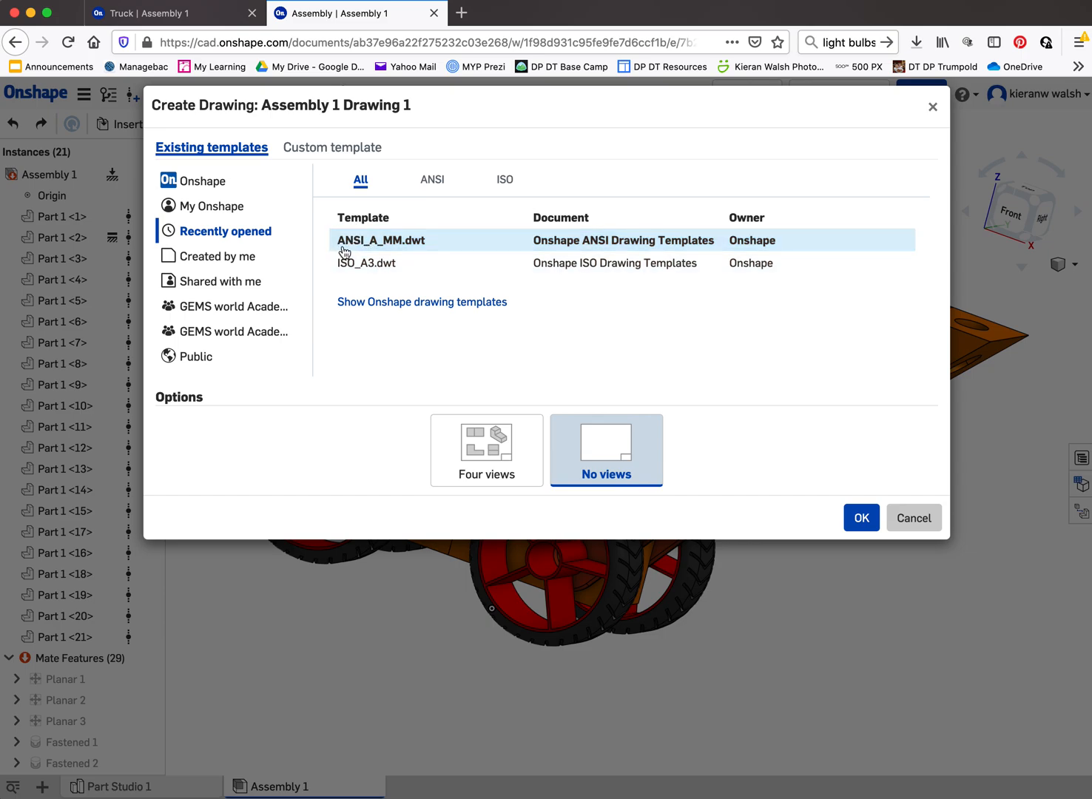
mouse_move(396, 245)
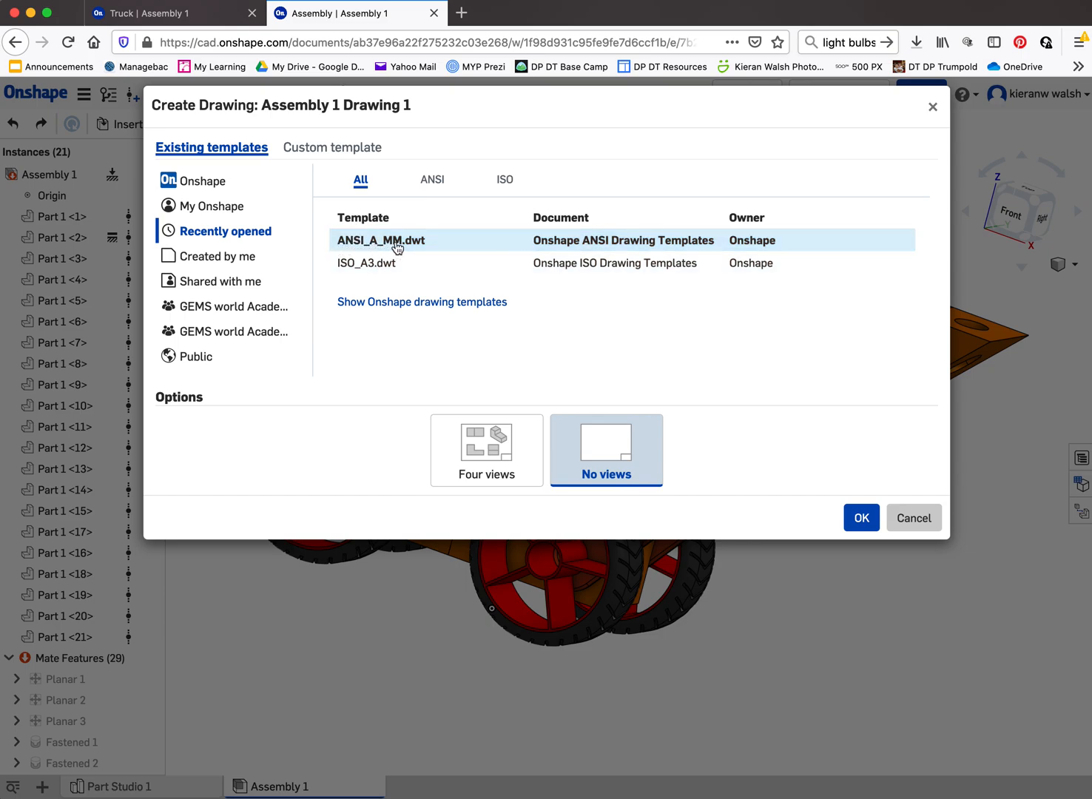
mouse_move(437, 245)
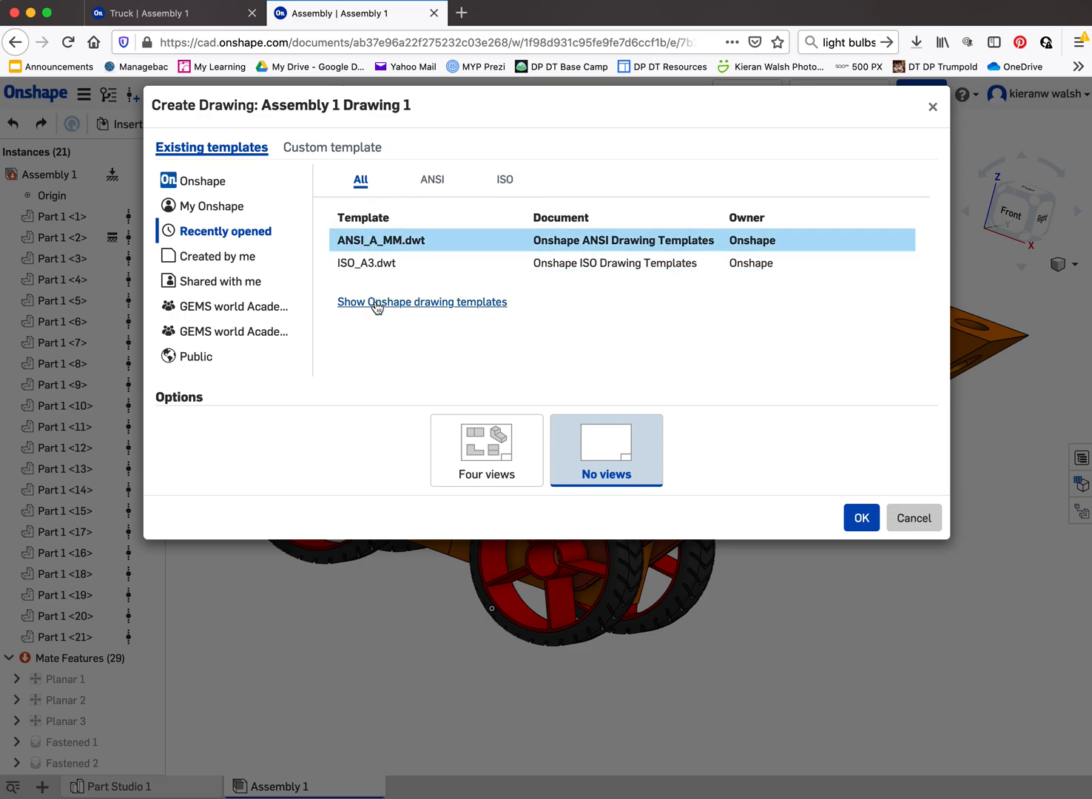
Show Onshape's standard drawing templates and pick ANSI_A_MM.dwt from the list.
left_click(202, 180)
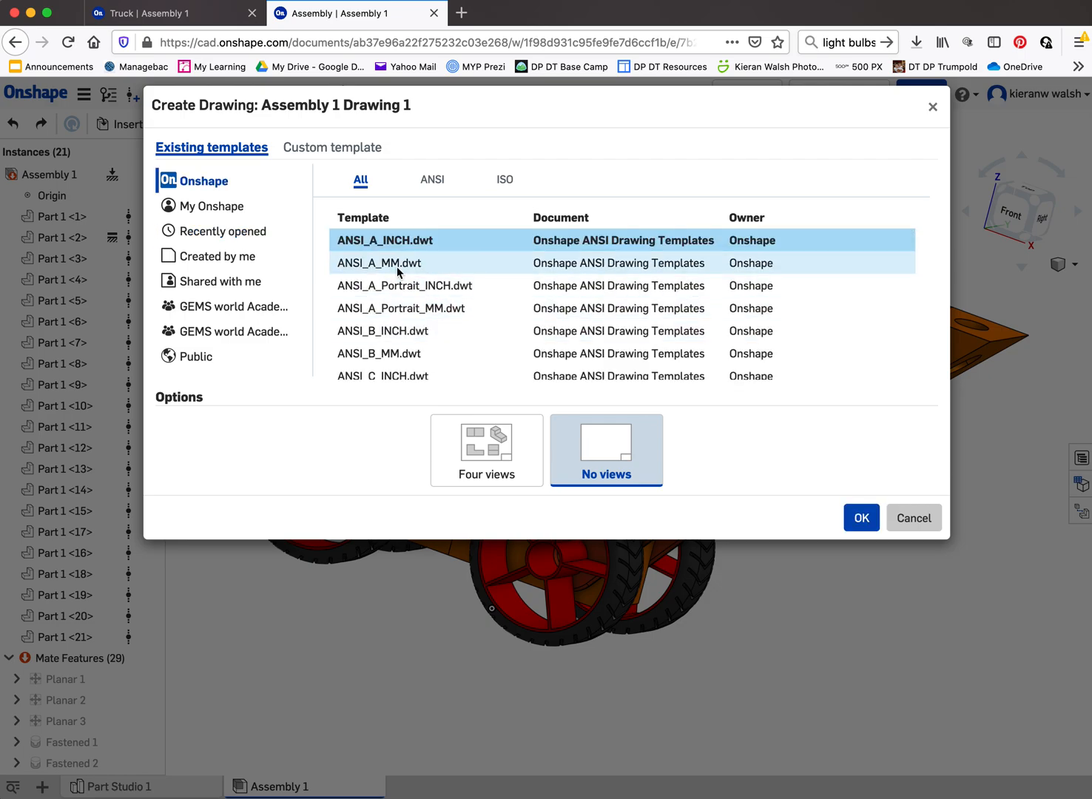
mouse_move(404, 266)
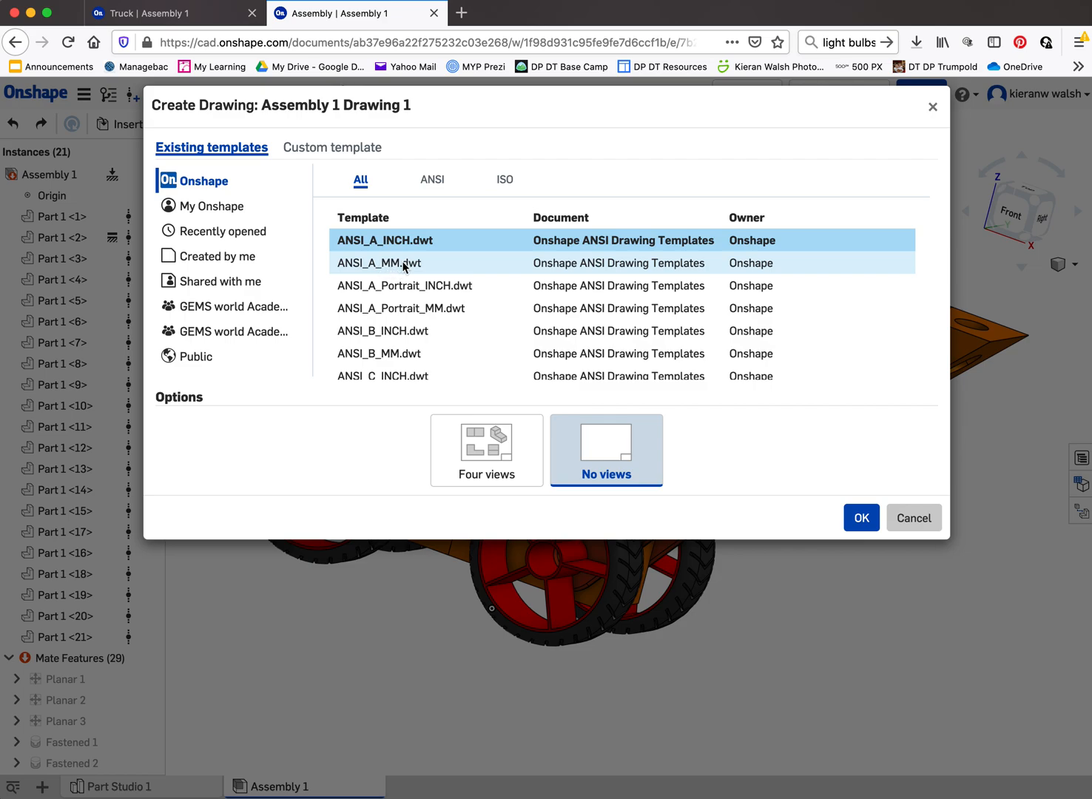
left_click(379, 264)
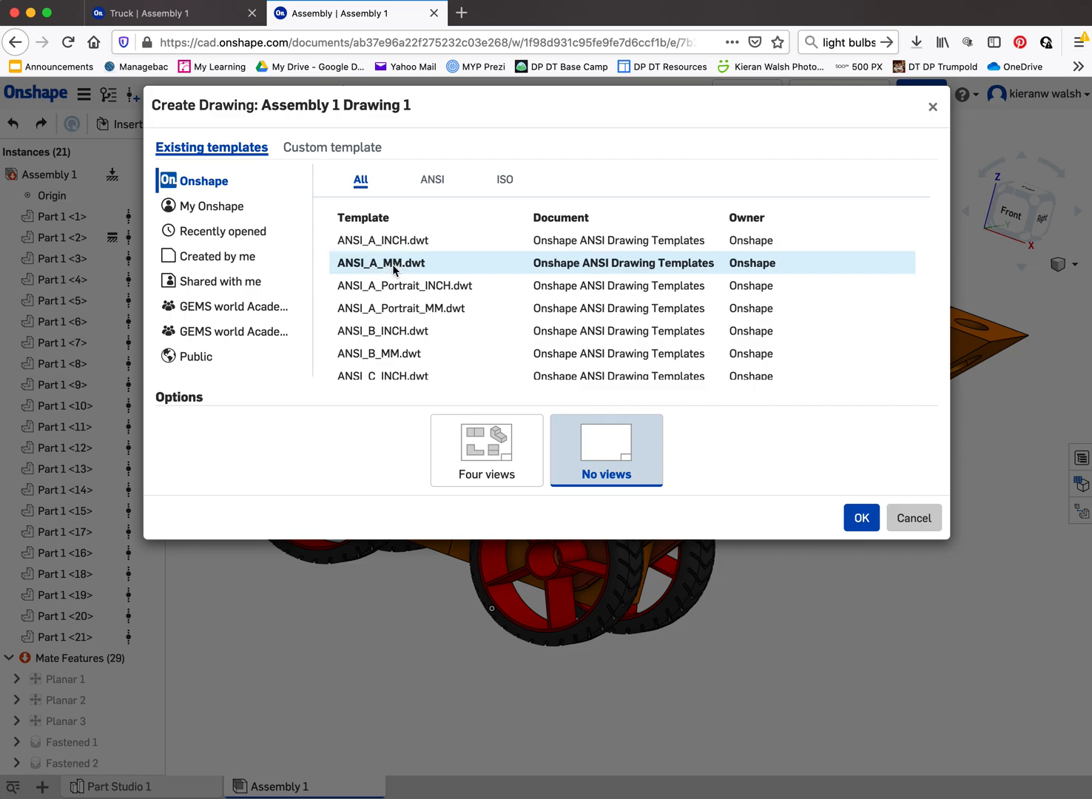
mouse_move(413, 264)
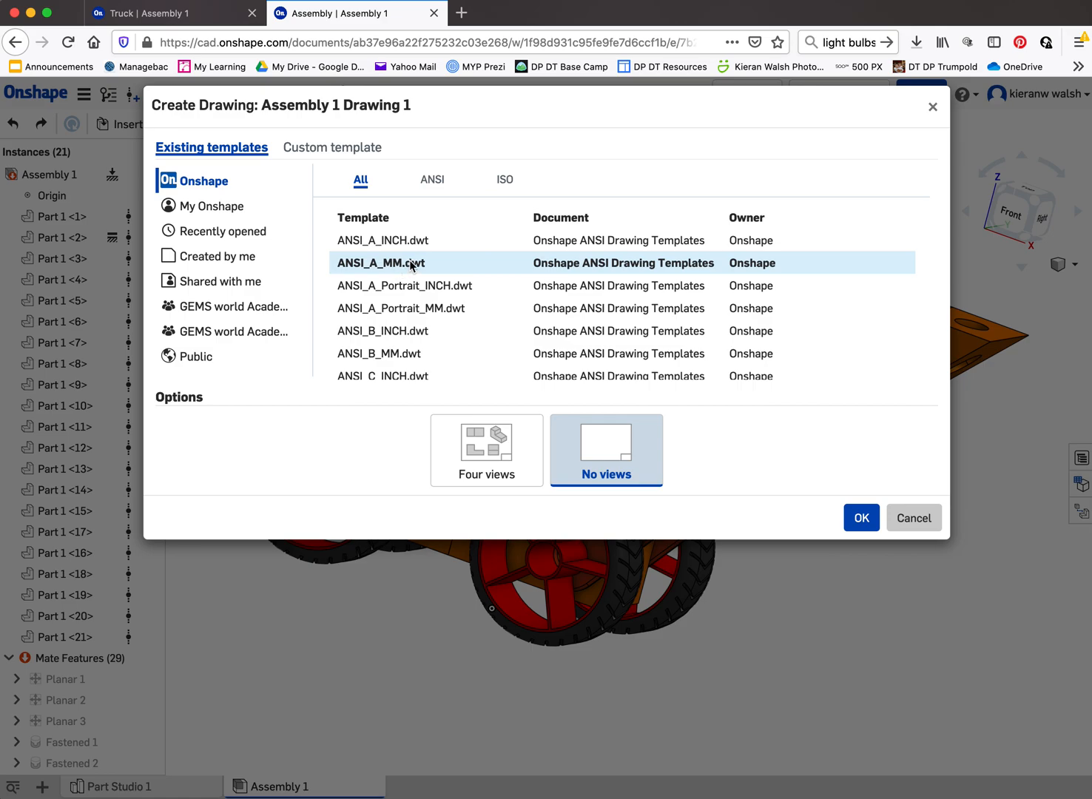
scroll("down", 3)
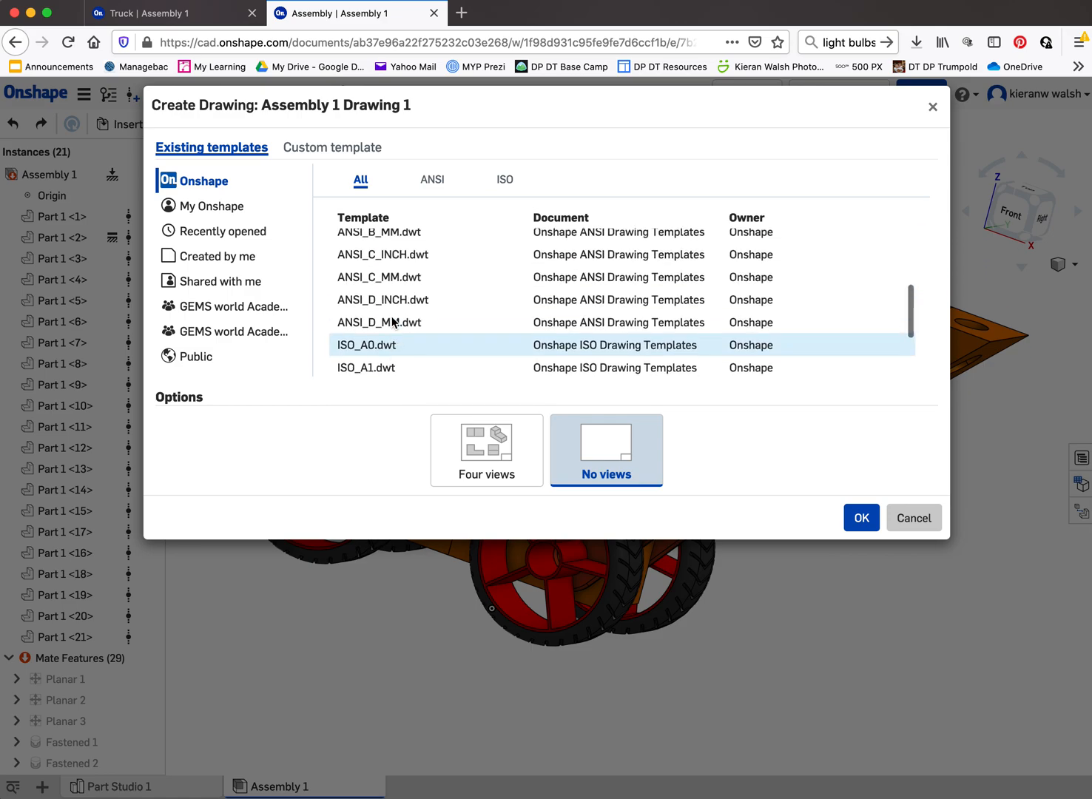
scroll("up", 3)
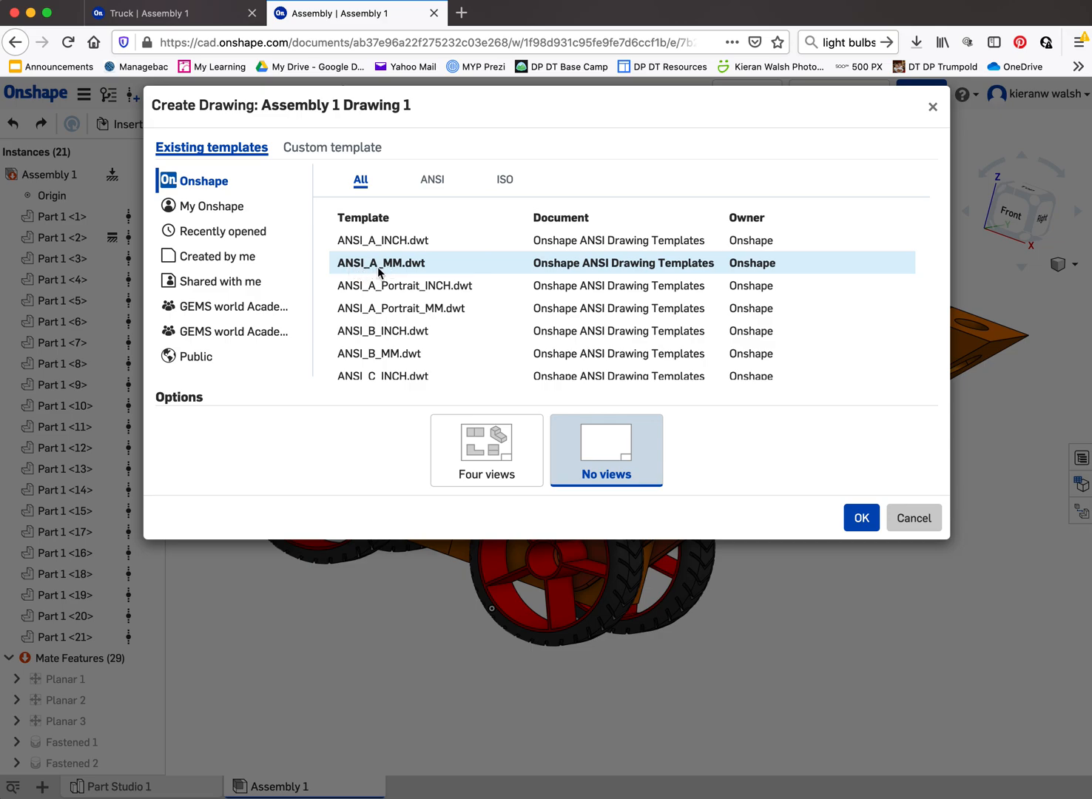
mouse_move(427, 268)
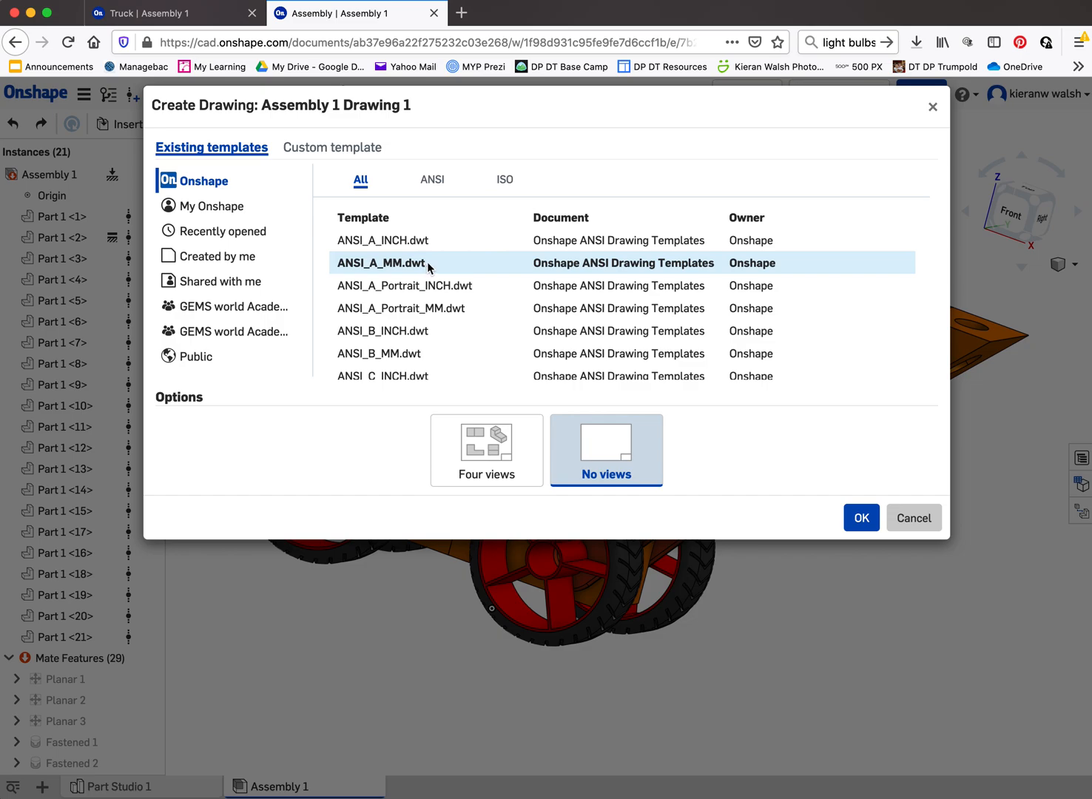
Create Assembly 1 Drawing 1 on ANSI_A_MM.dwt with the Four views option.
left_click(485, 450)
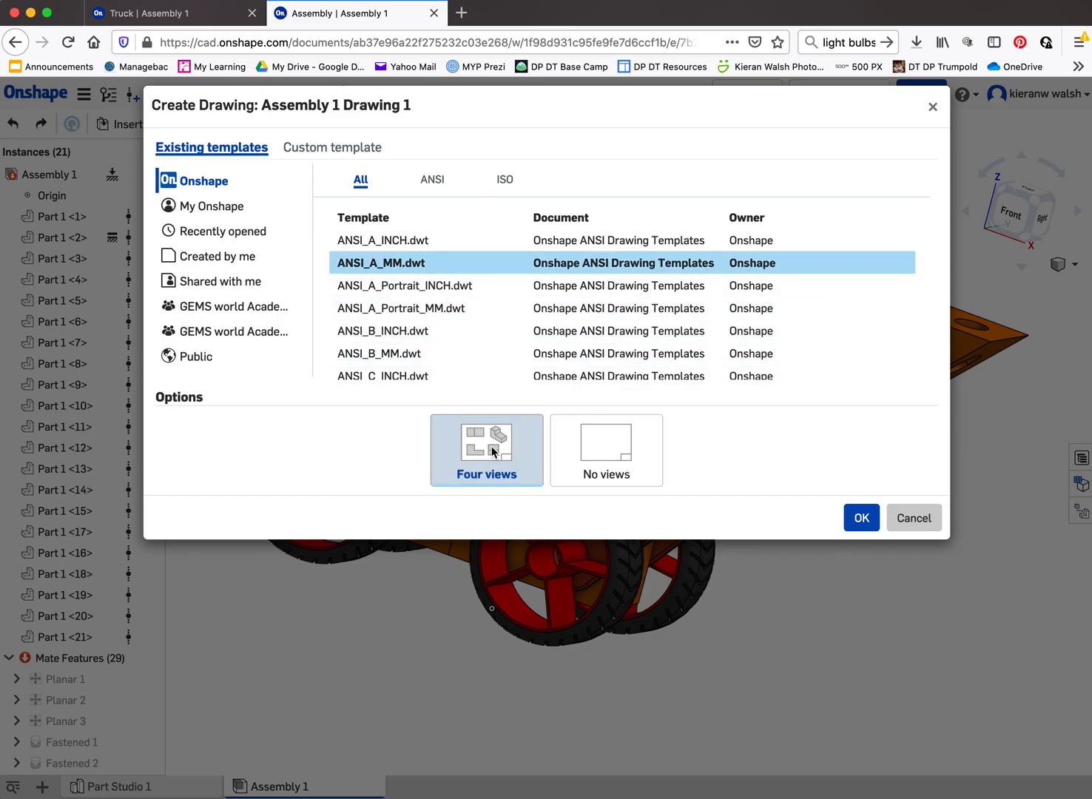
mouse_move(607, 434)
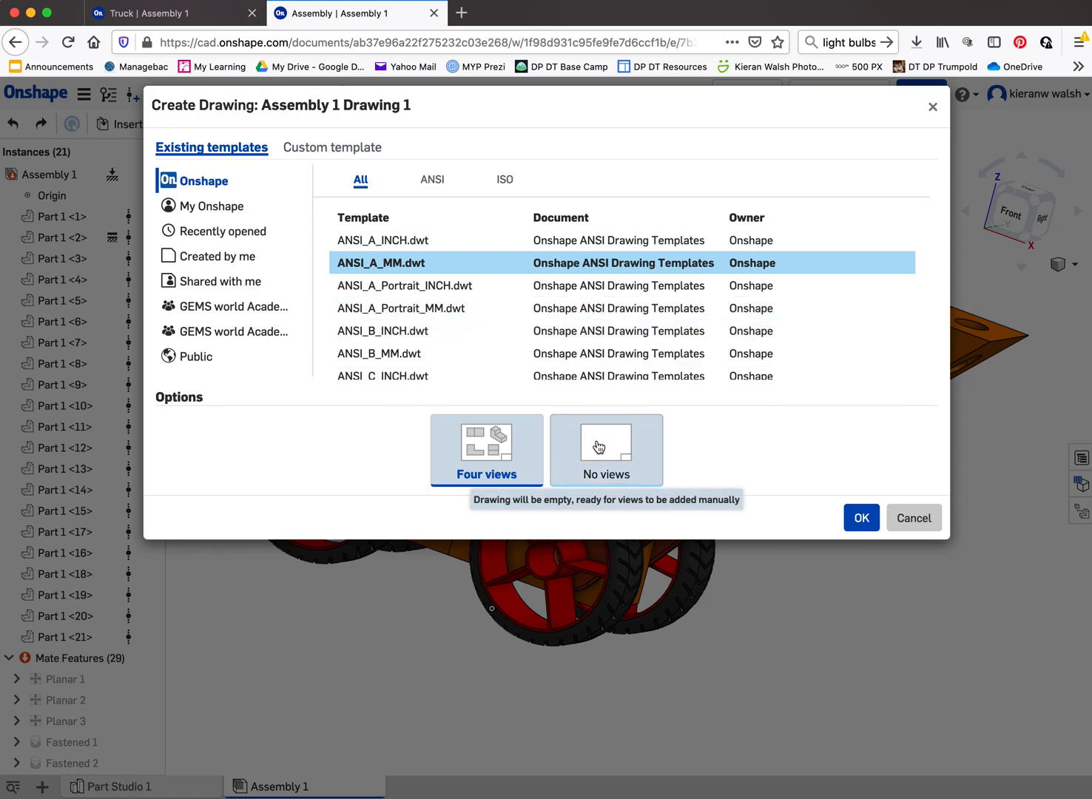
mouse_move(603, 450)
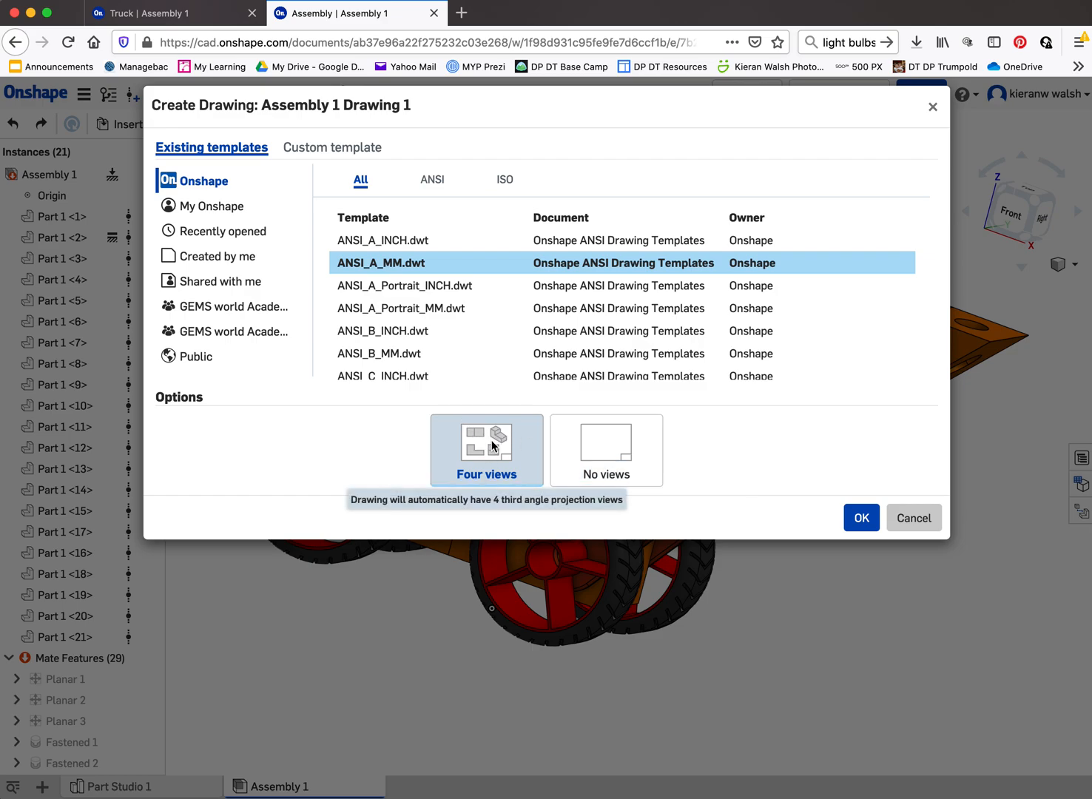
left_click(862, 518)
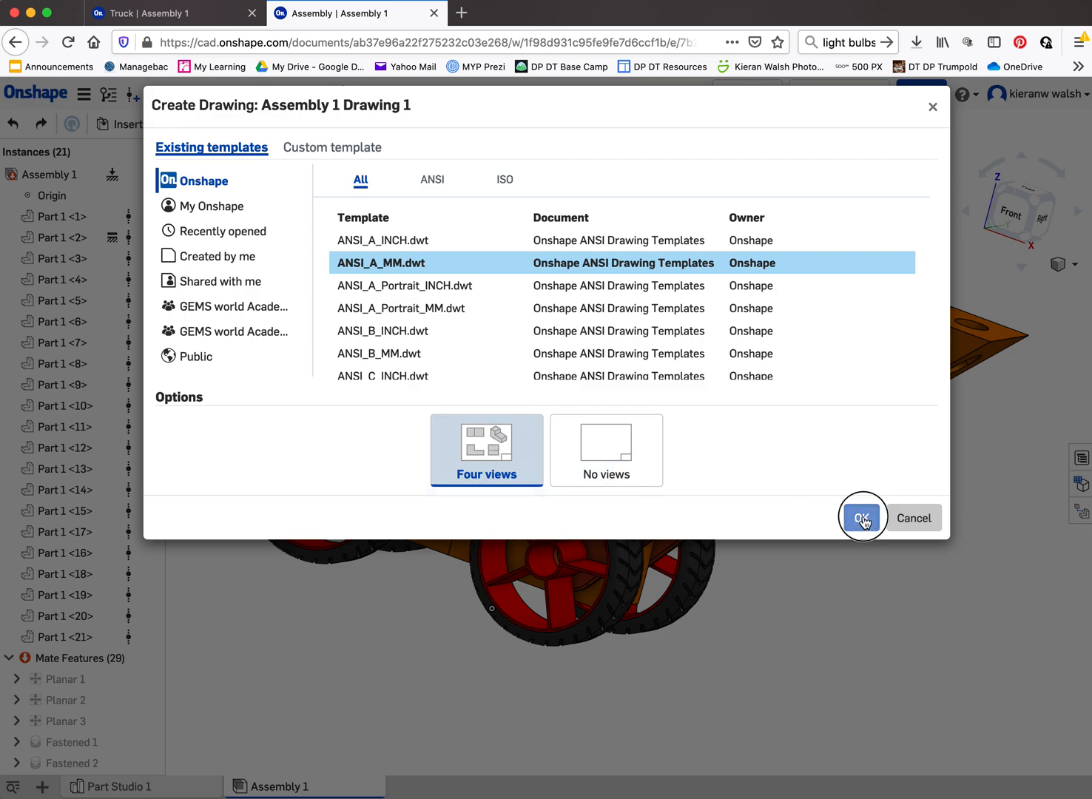
left_click(862, 518)
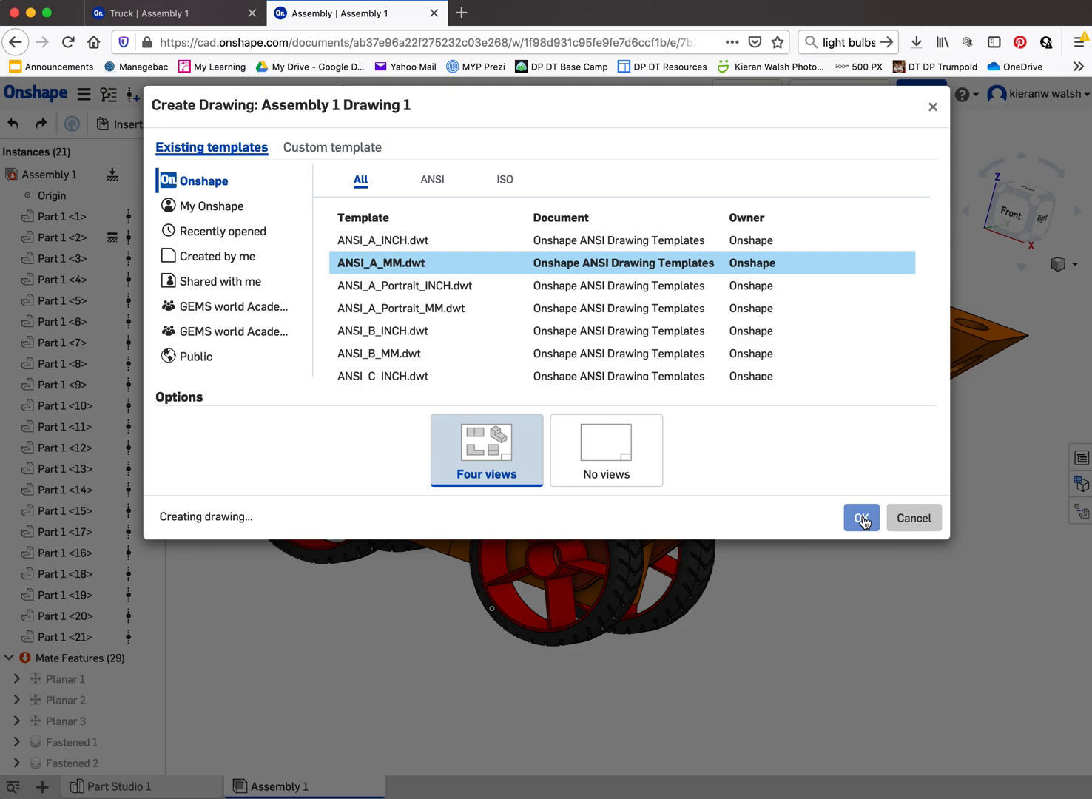
left_click(862, 518)
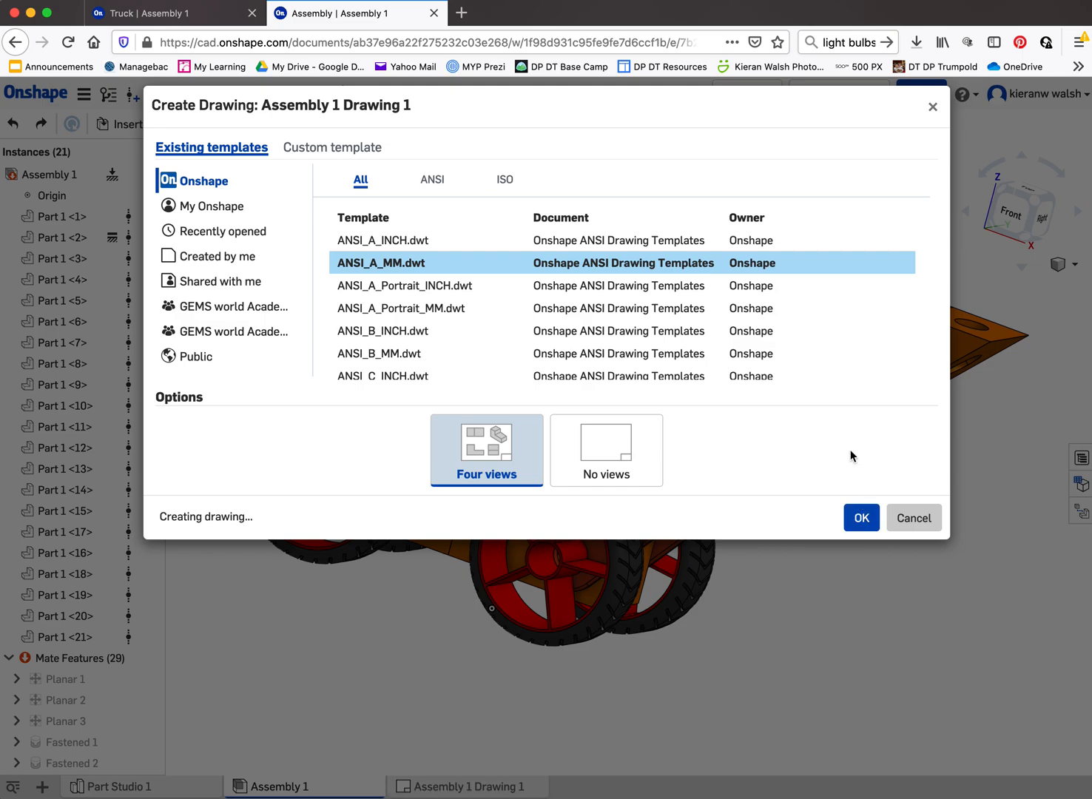
left_click(860, 518)
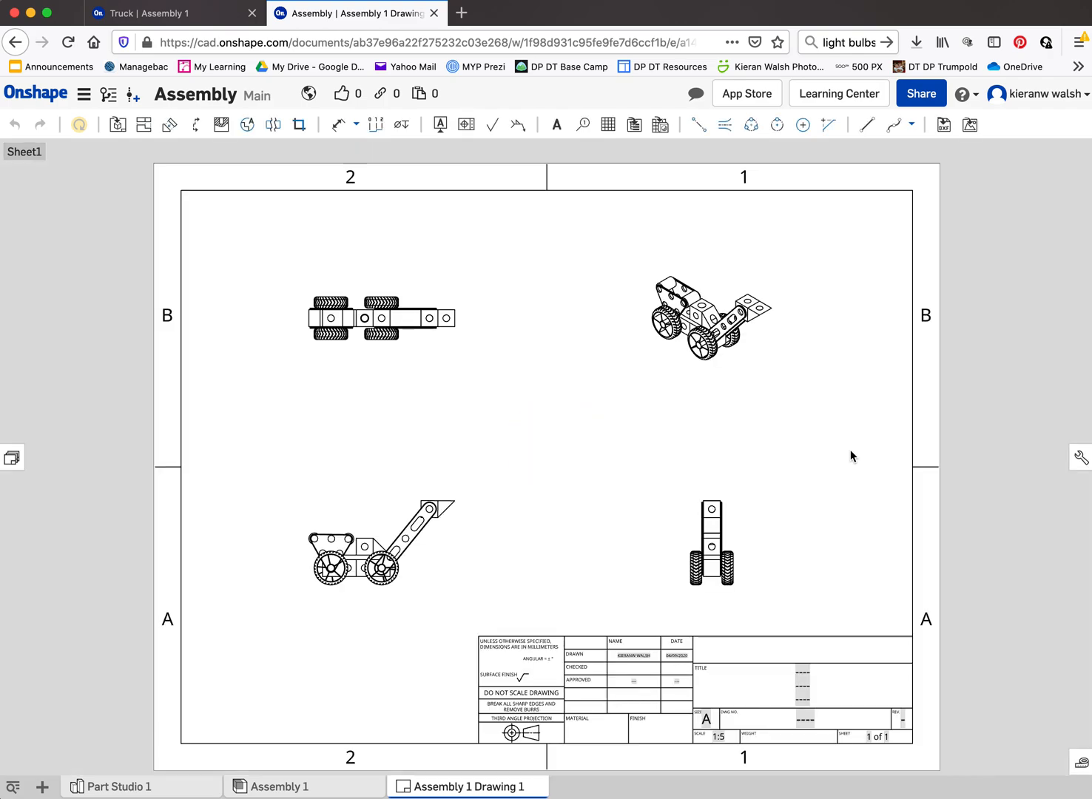
mouse_move(838, 461)
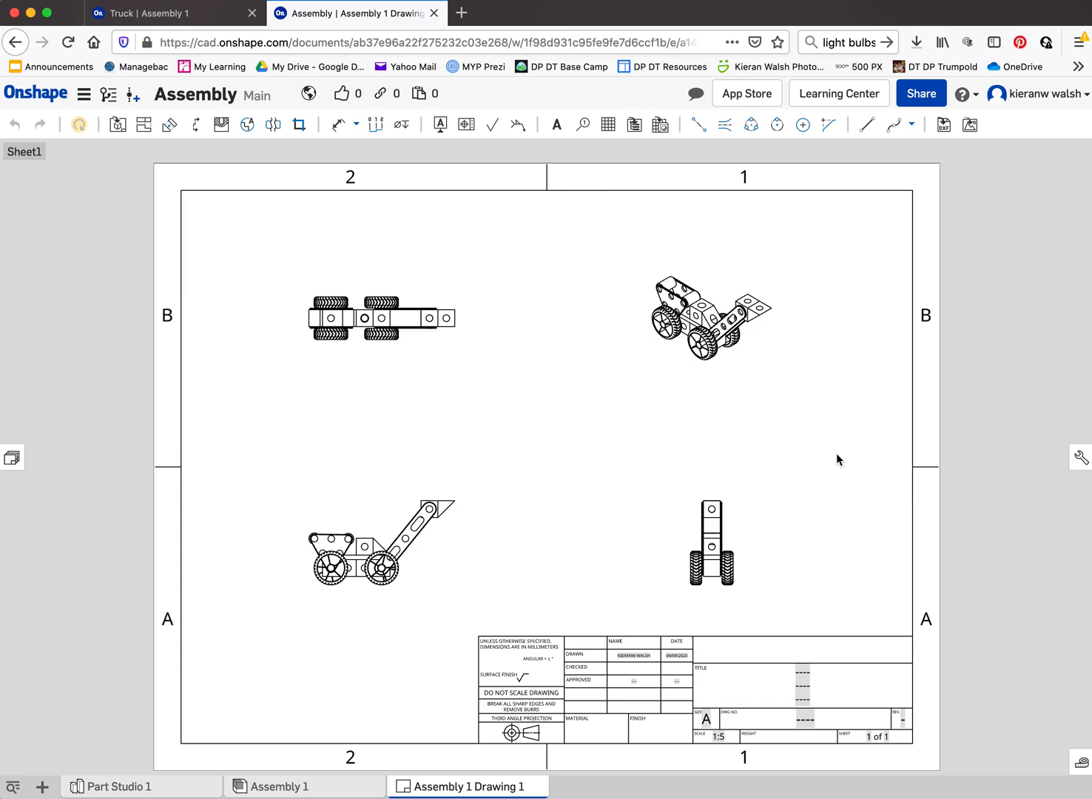
Place the top, front, right and isometric truck views in the sheet's four quadrants.
left_click(381, 318)
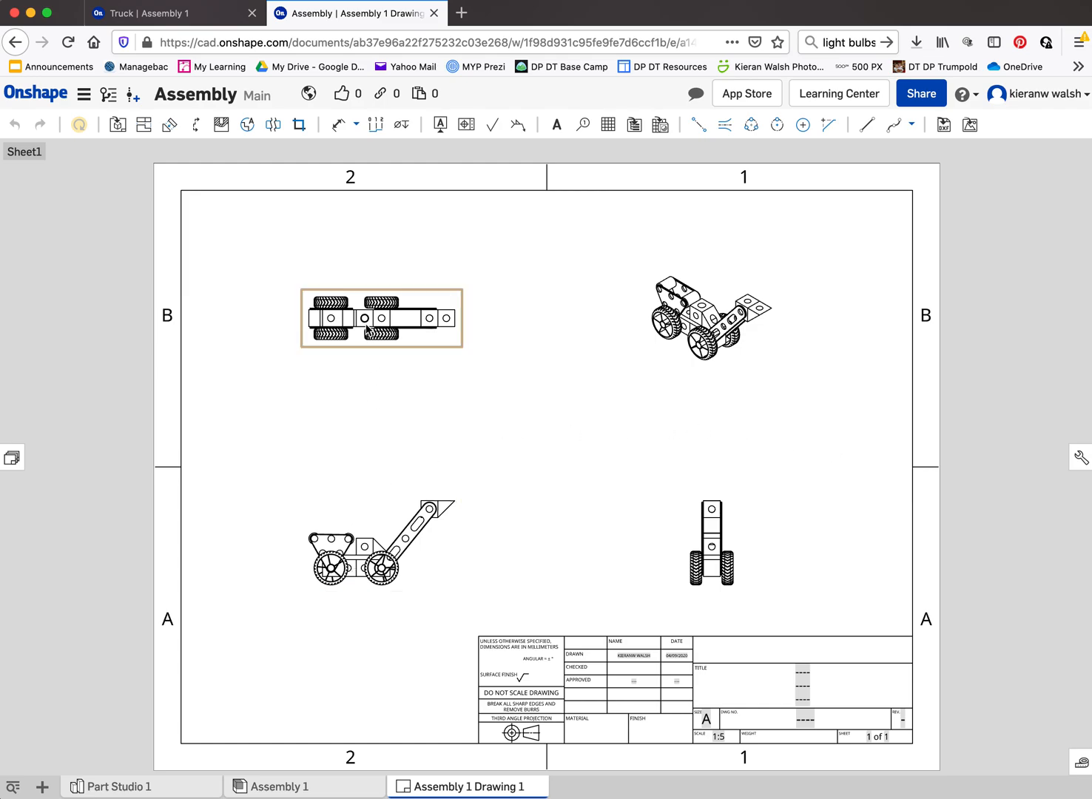
left_click(711, 318)
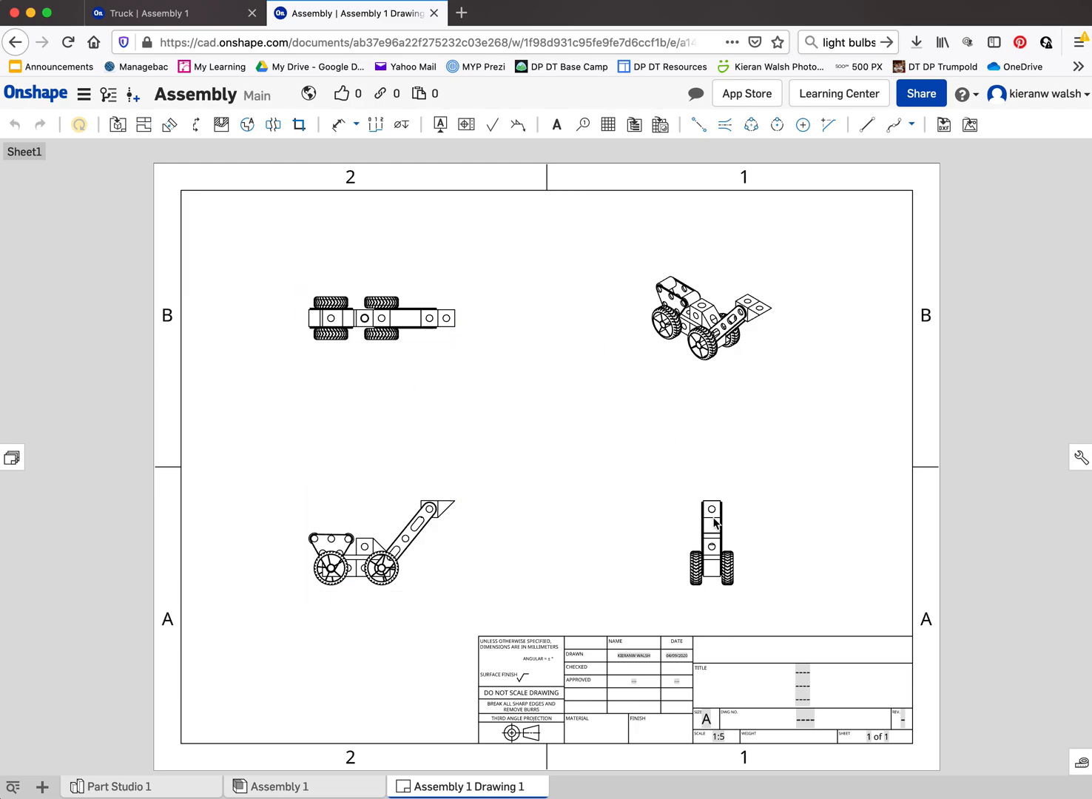
mouse_move(640, 370)
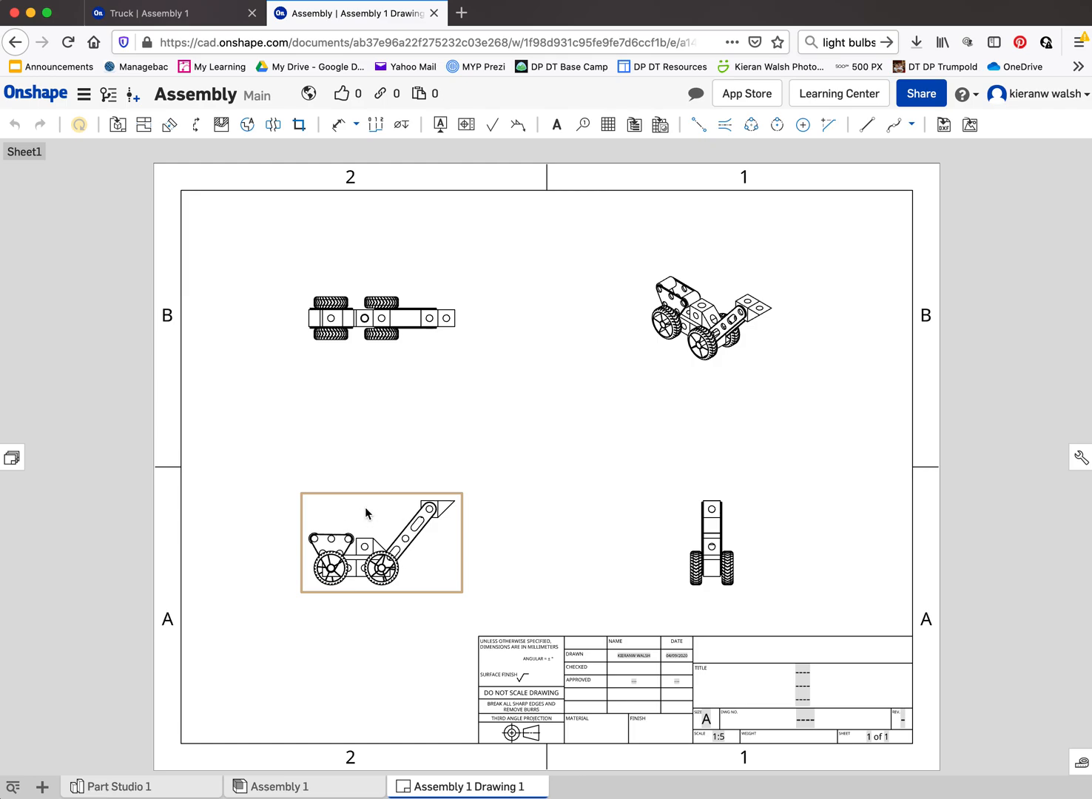
mouse_move(382, 503)
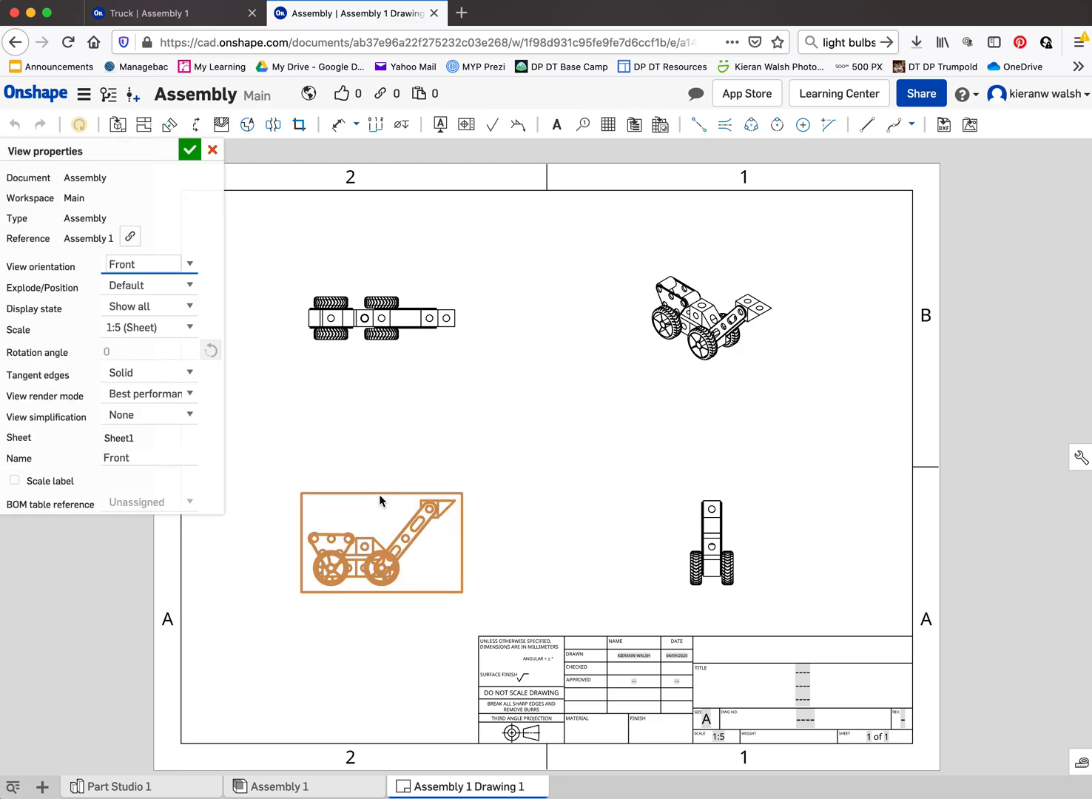
mouse_move(145, 324)
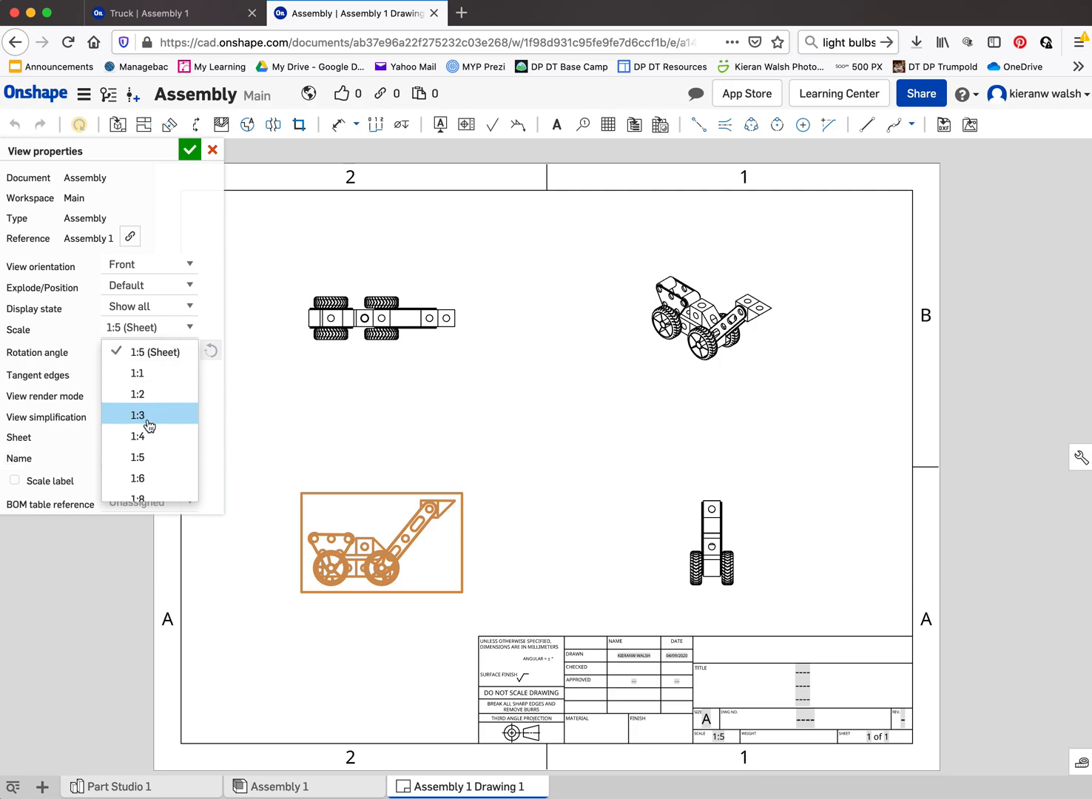
Set the views' scale to 1:4 then 1:3 with scale labels shown, and confirm.
left_click(137, 436)
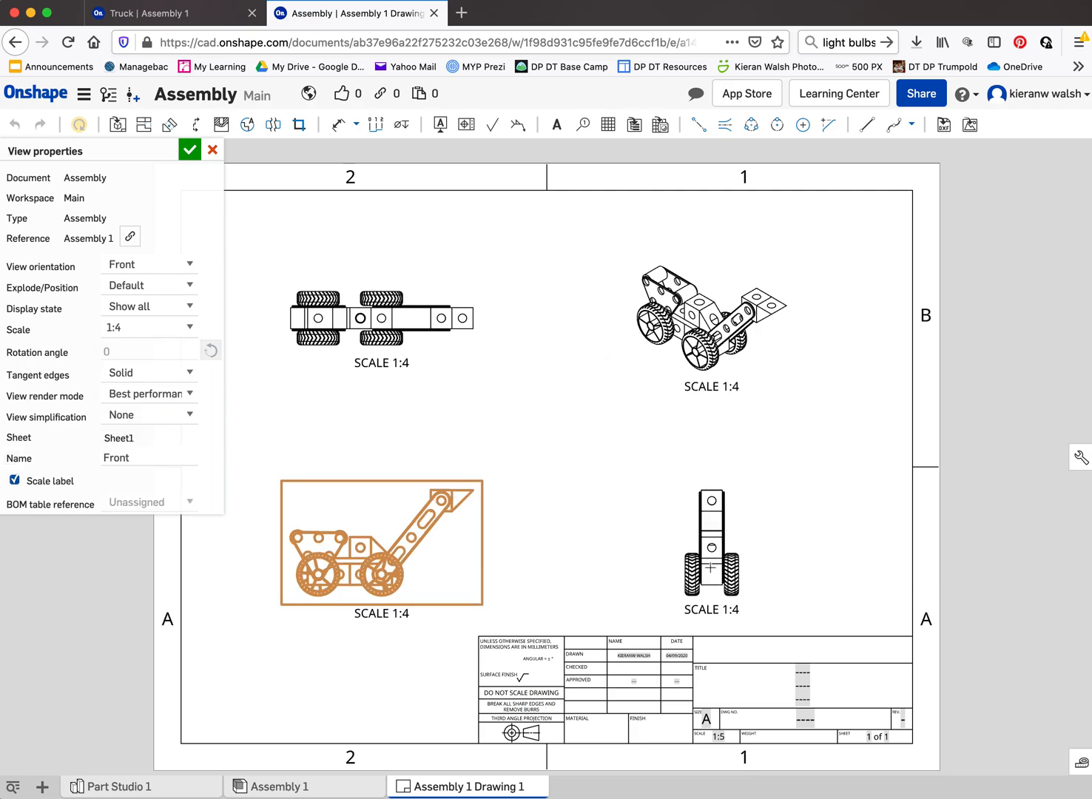
mouse_move(373, 287)
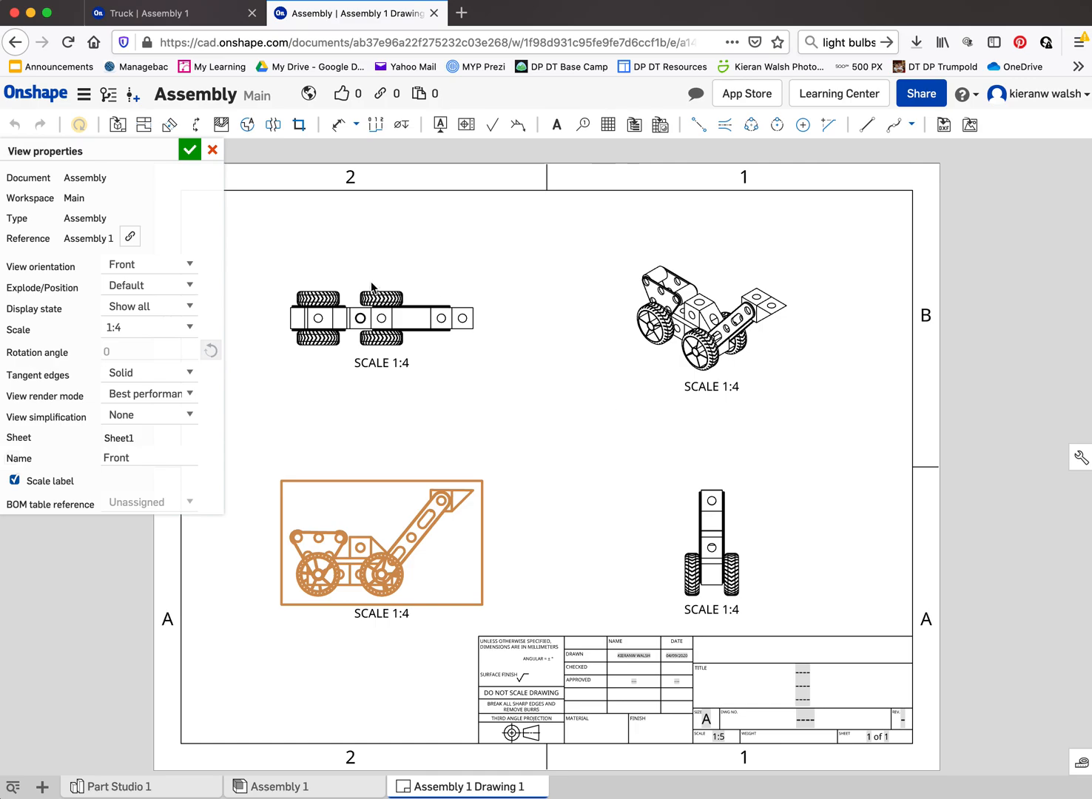
mouse_move(397, 463)
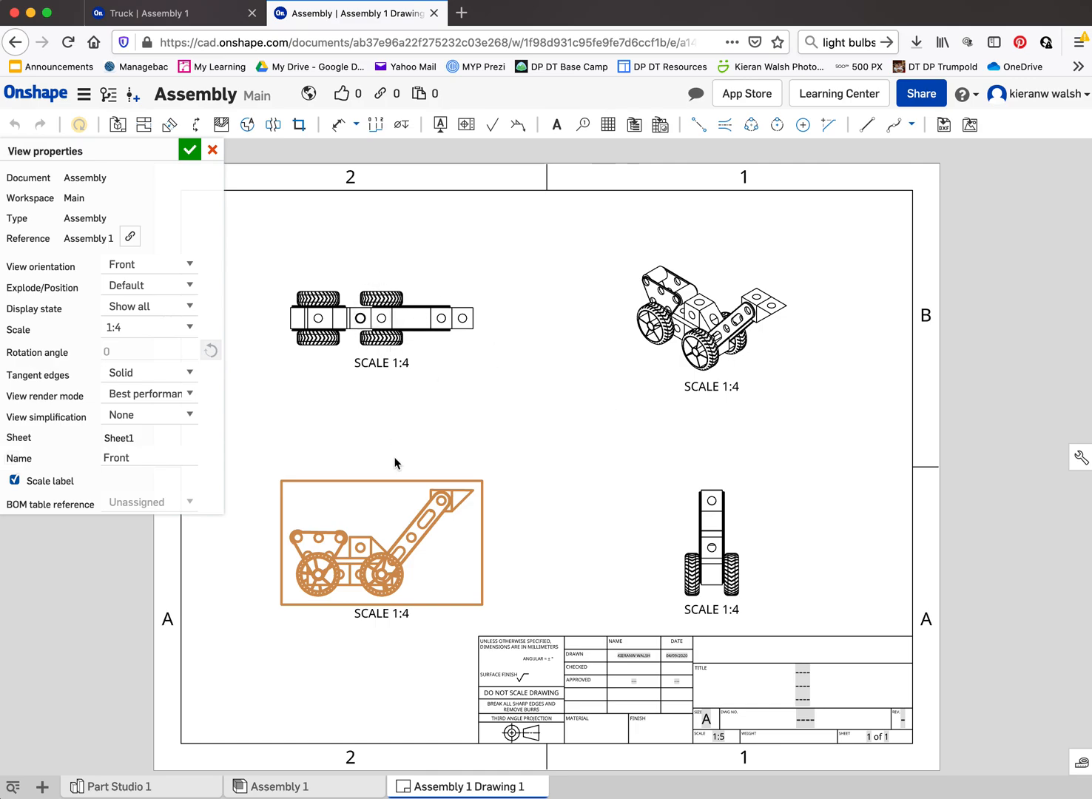
mouse_move(177, 405)
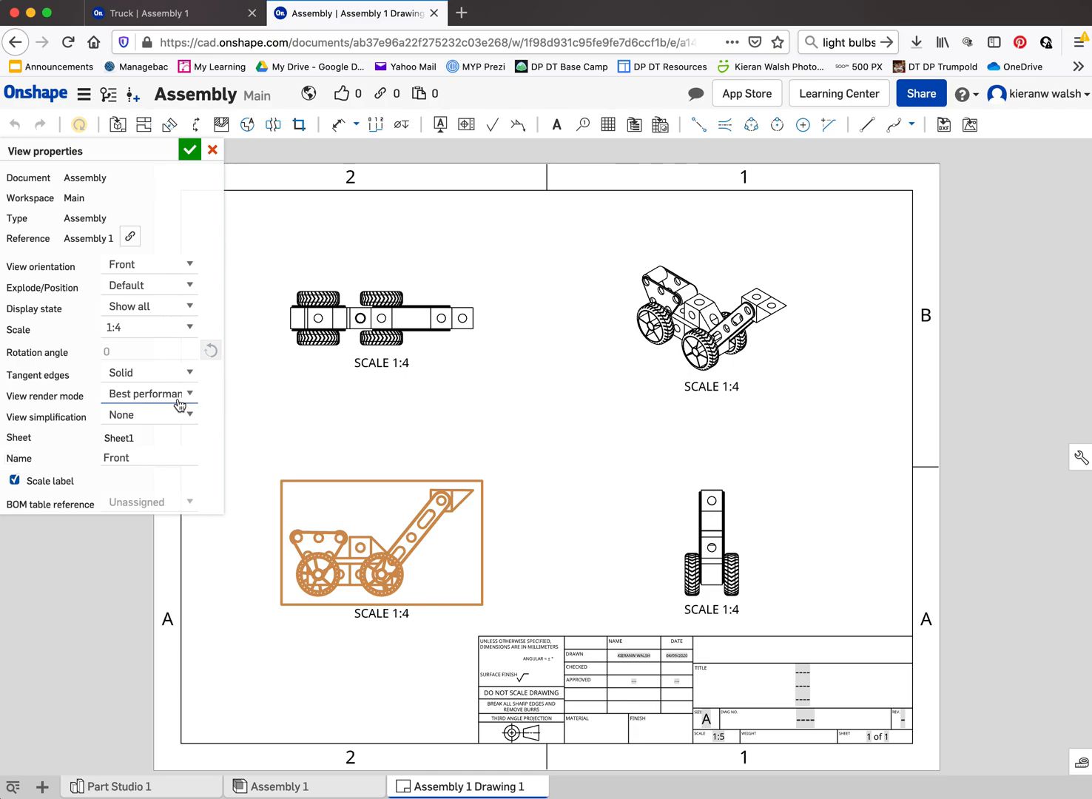
mouse_move(364, 566)
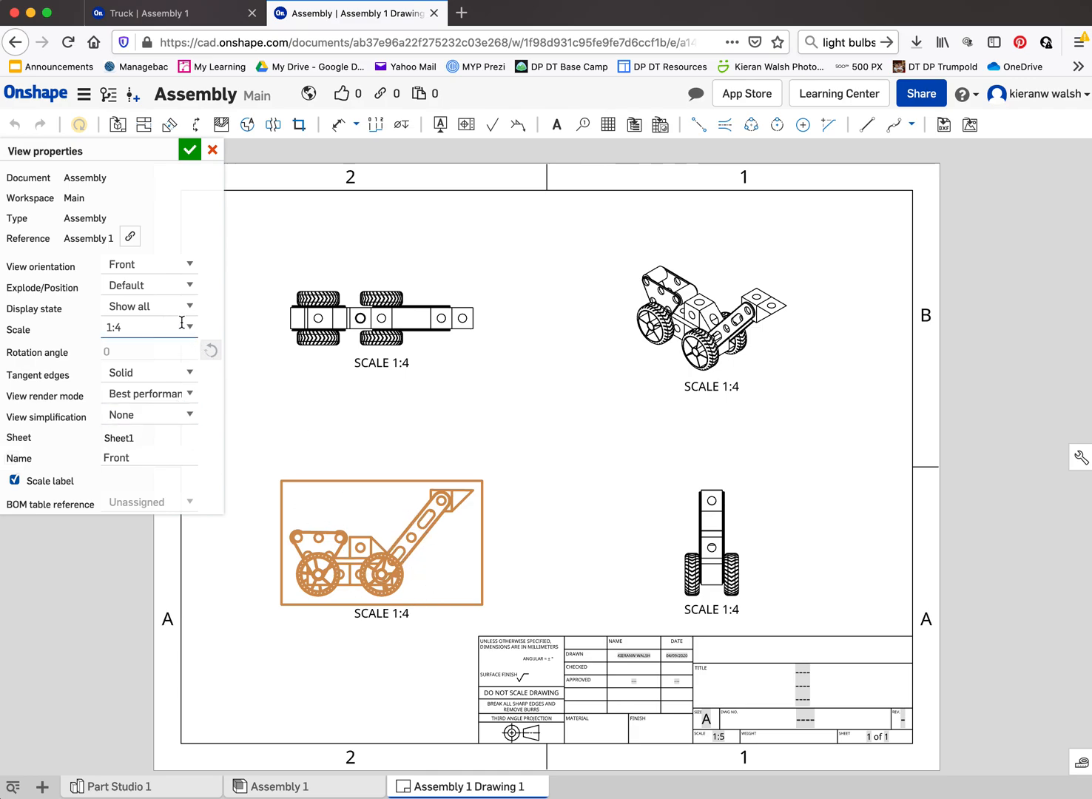
left_click(189, 326)
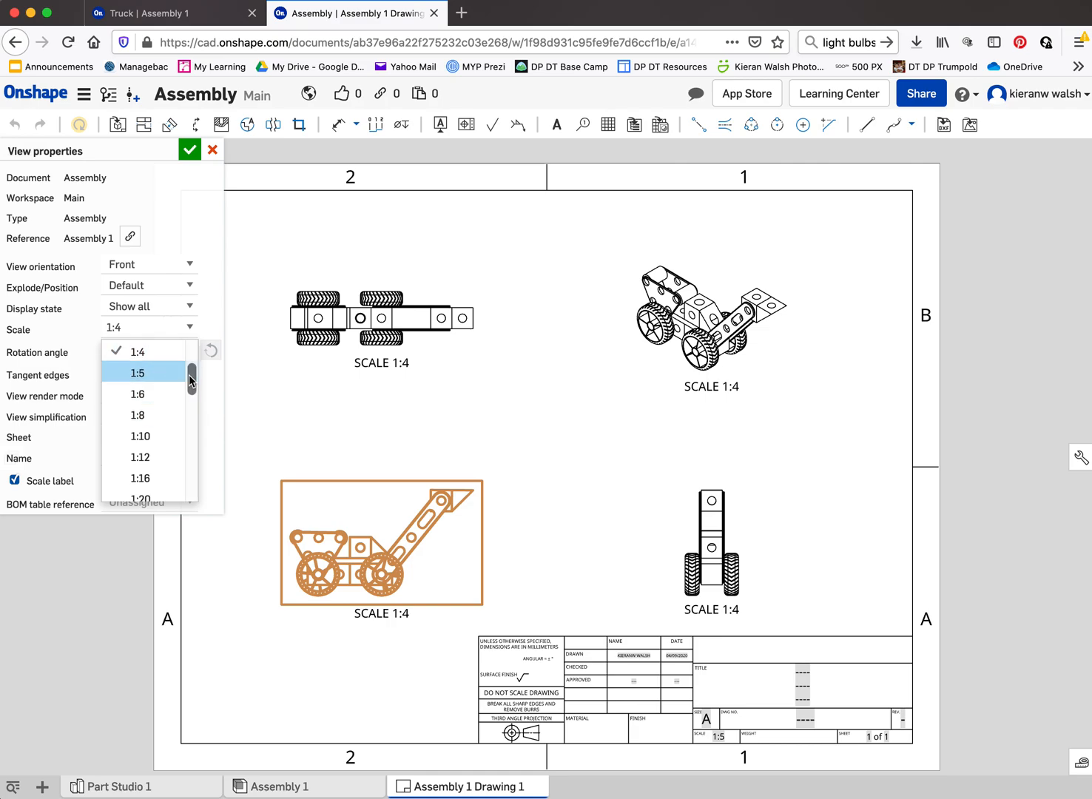
left_click(148, 327)
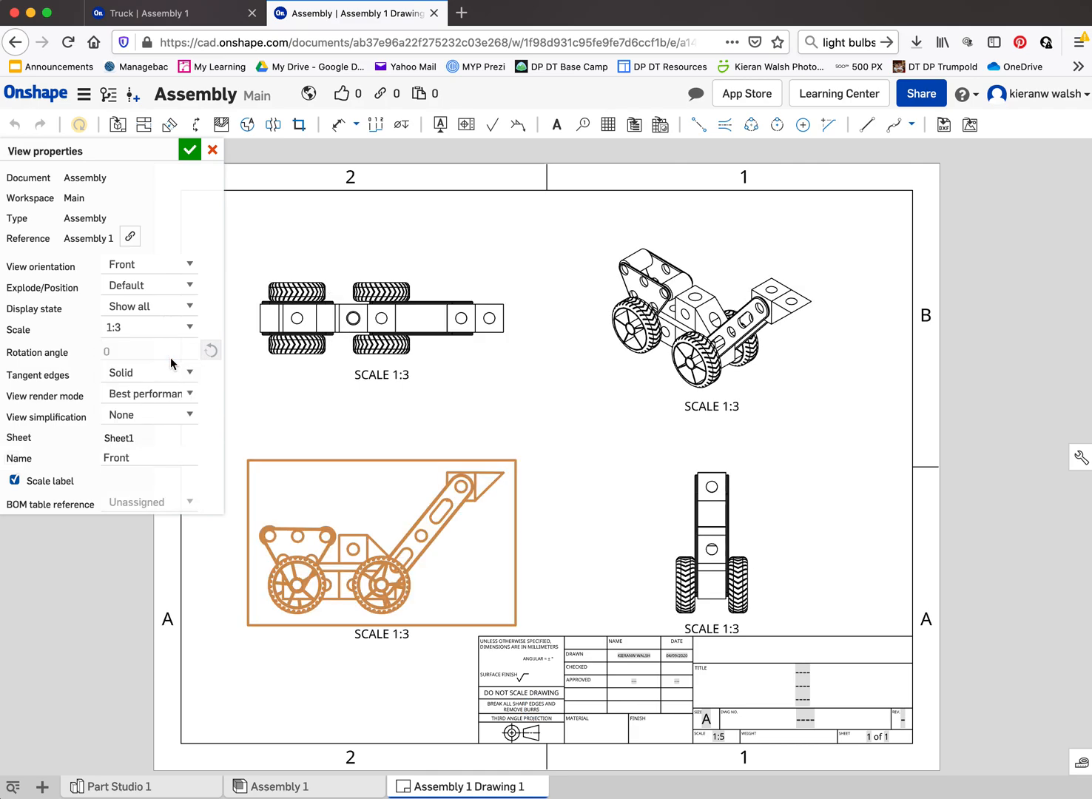
mouse_move(195, 258)
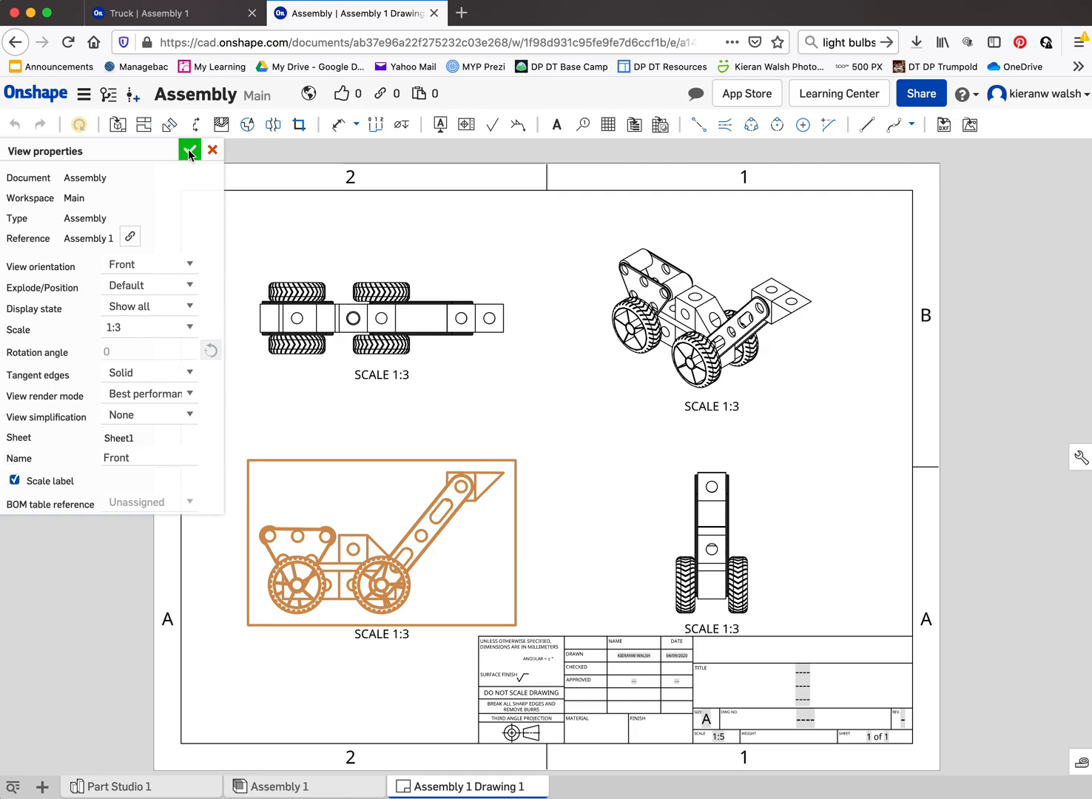
left_click(189, 149)
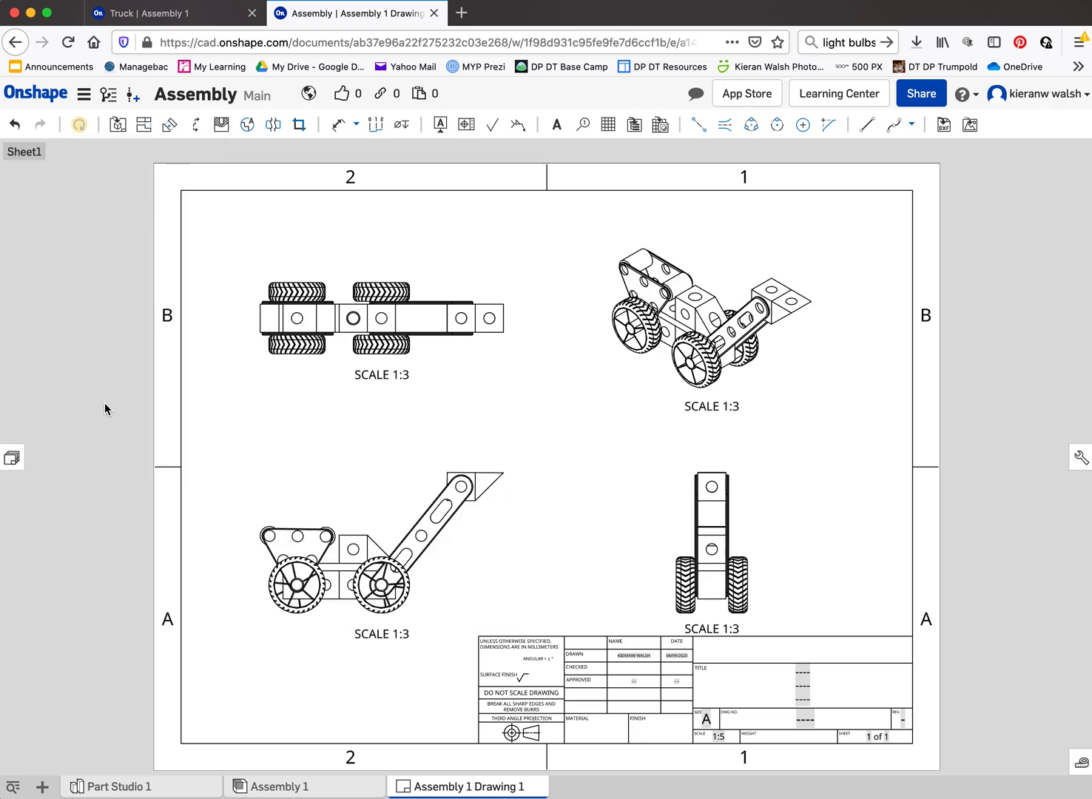
scroll("up", 3)
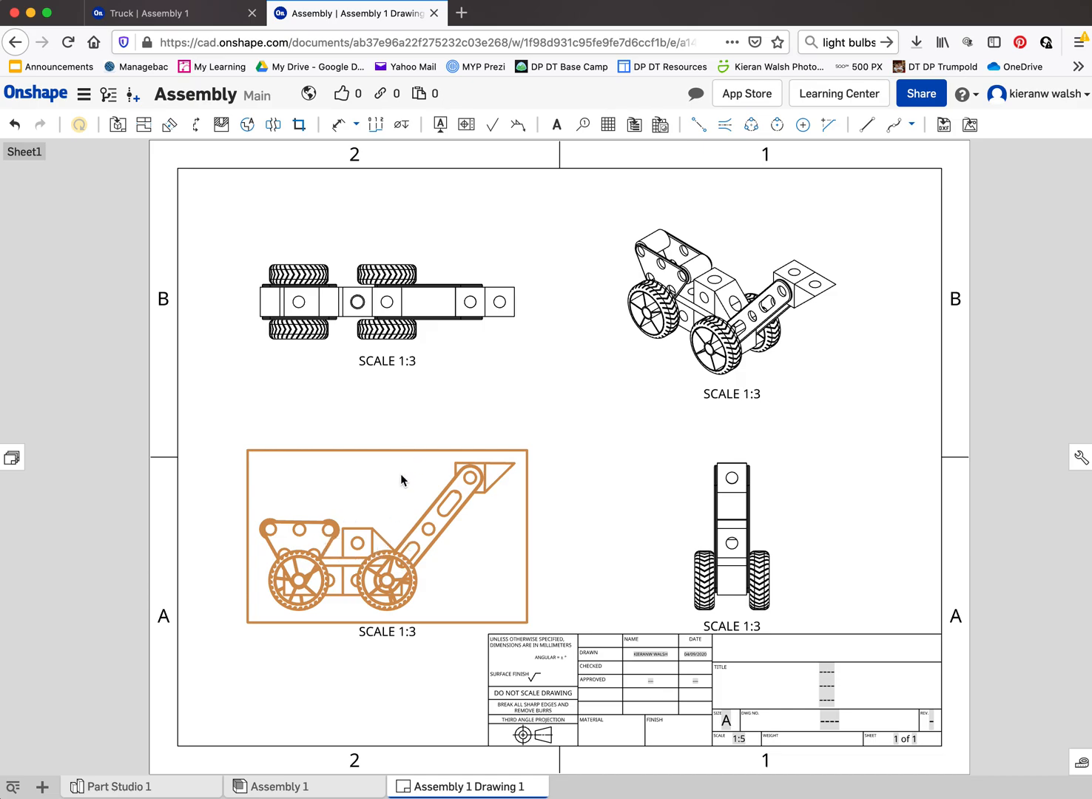
Reorient the front view via bottom and right orientations and confirm its 1:3 scale.
double_click(388, 536)
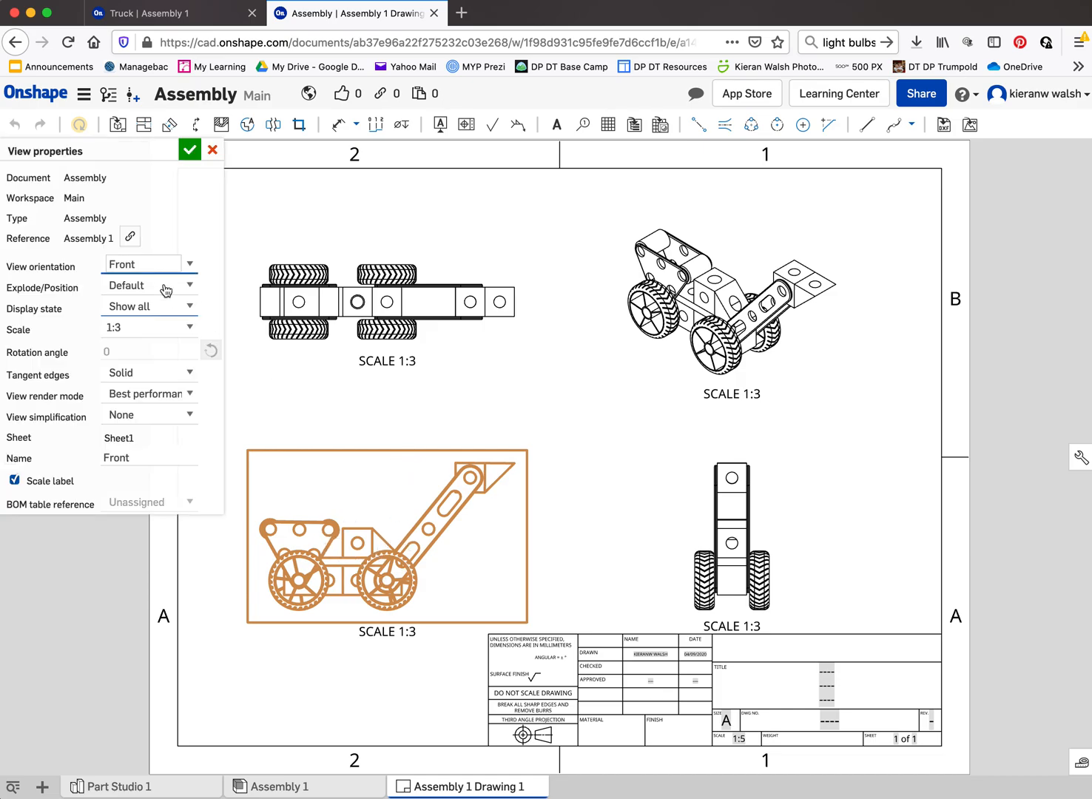
mouse_move(190, 264)
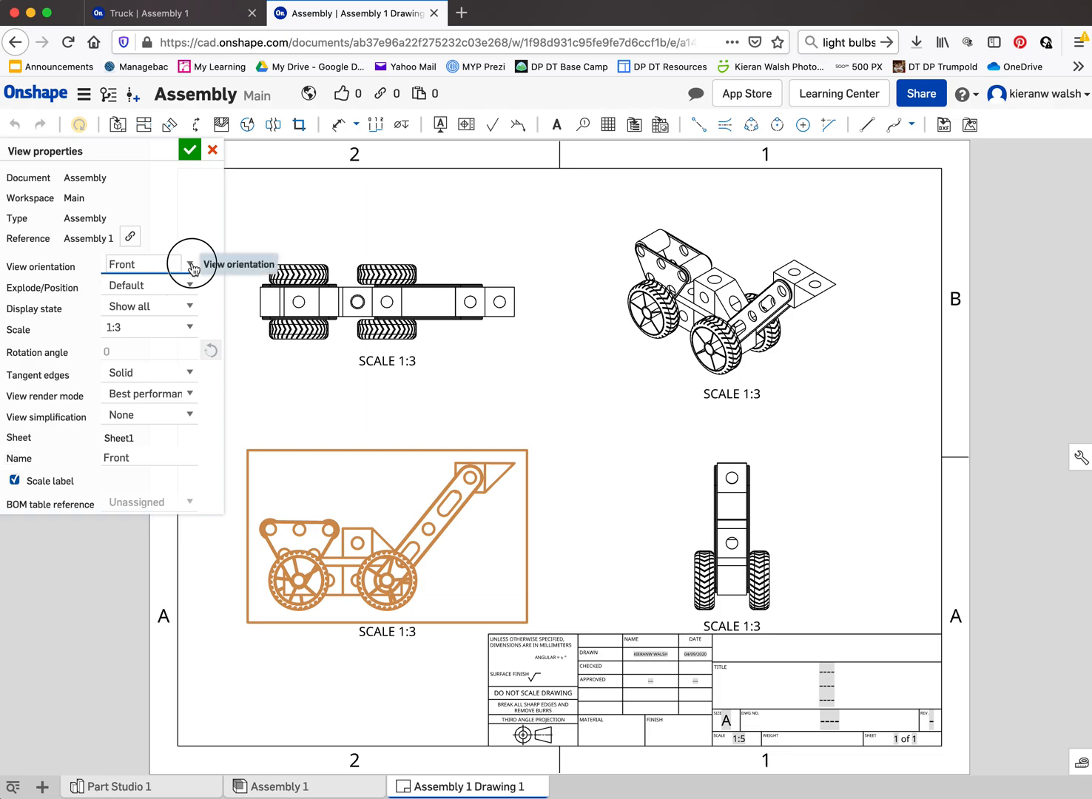
left_click(189, 264)
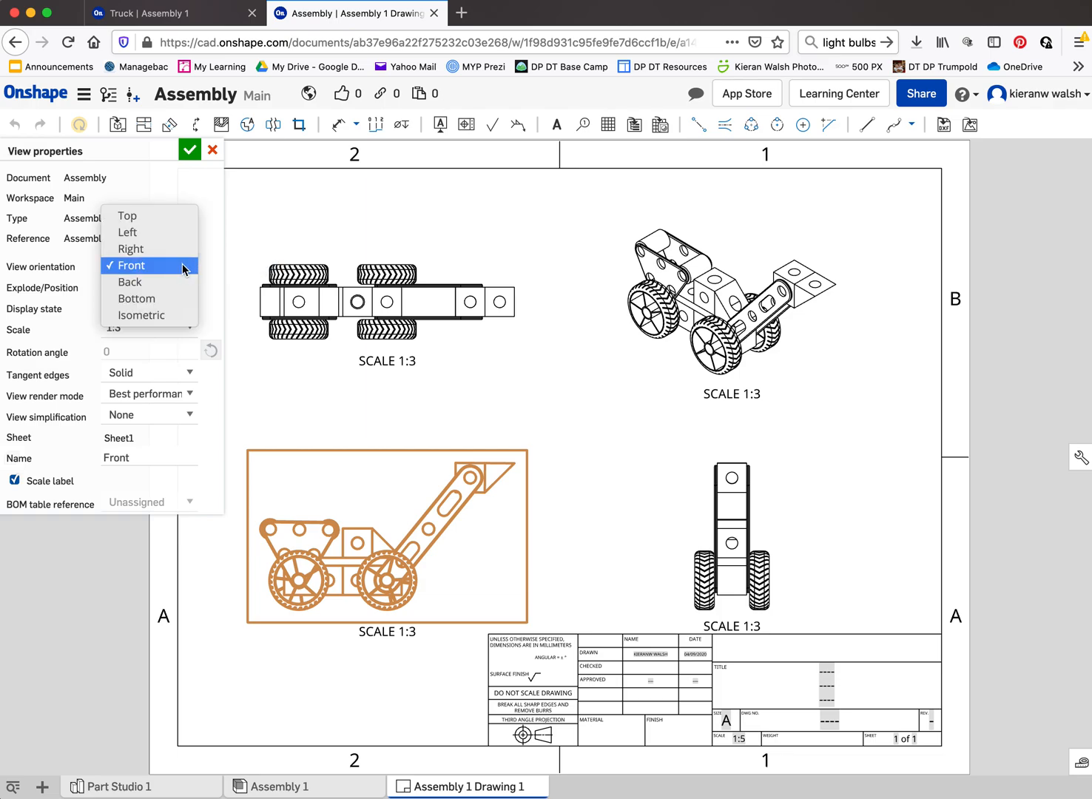
left_click(137, 299)
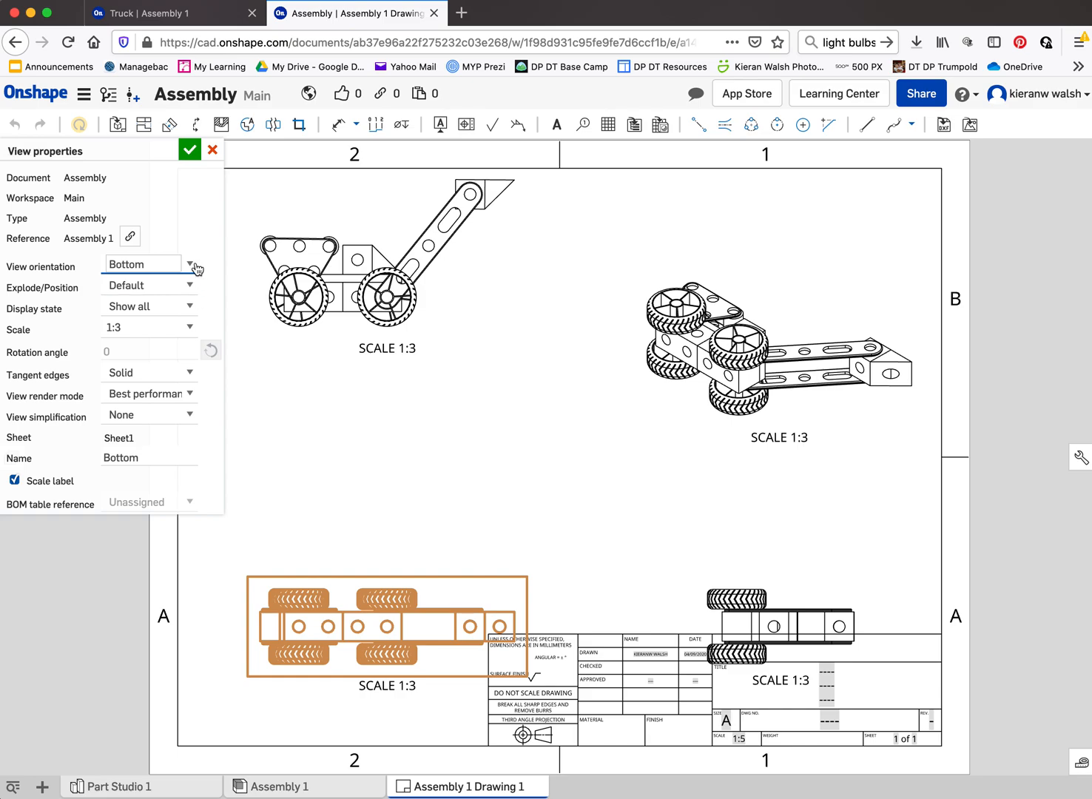
left_click(191, 264)
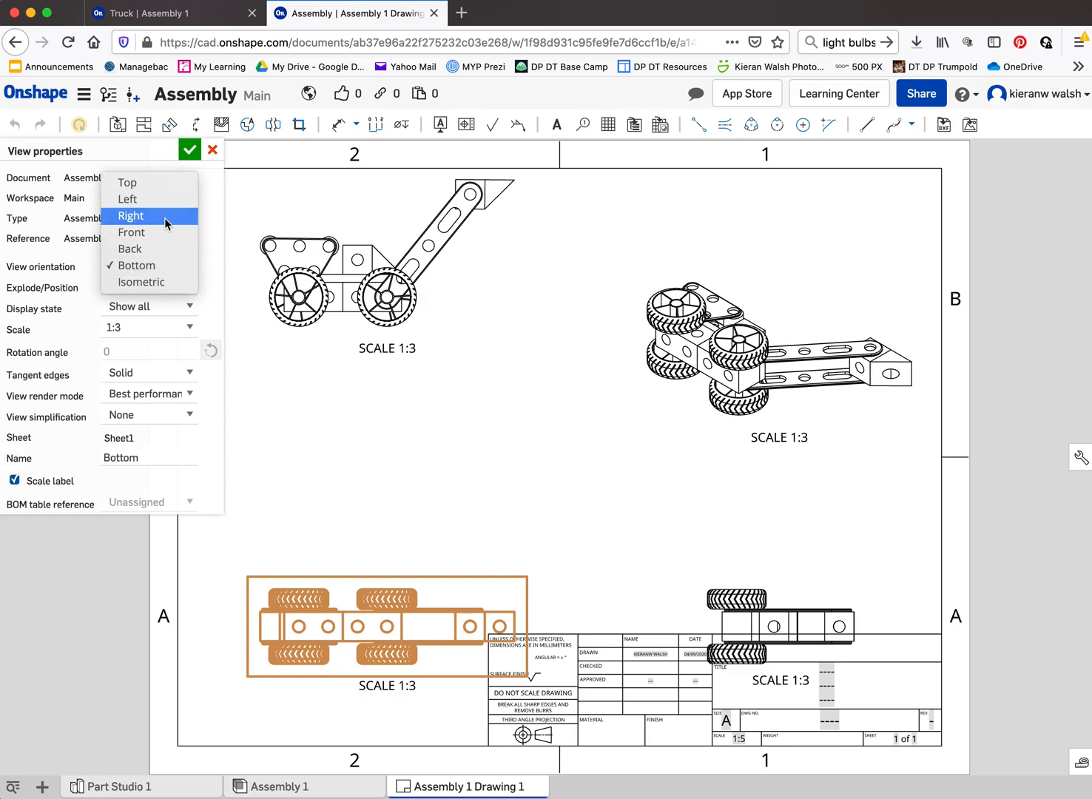
left_click(131, 217)
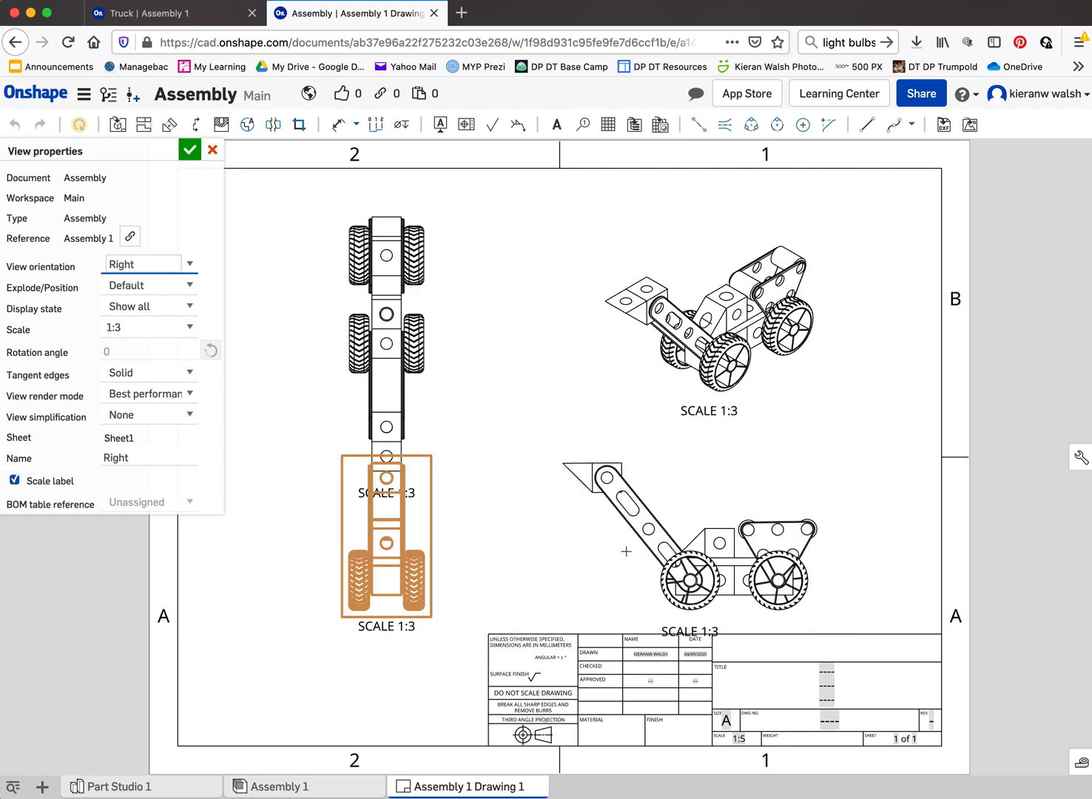
mouse_move(469, 562)
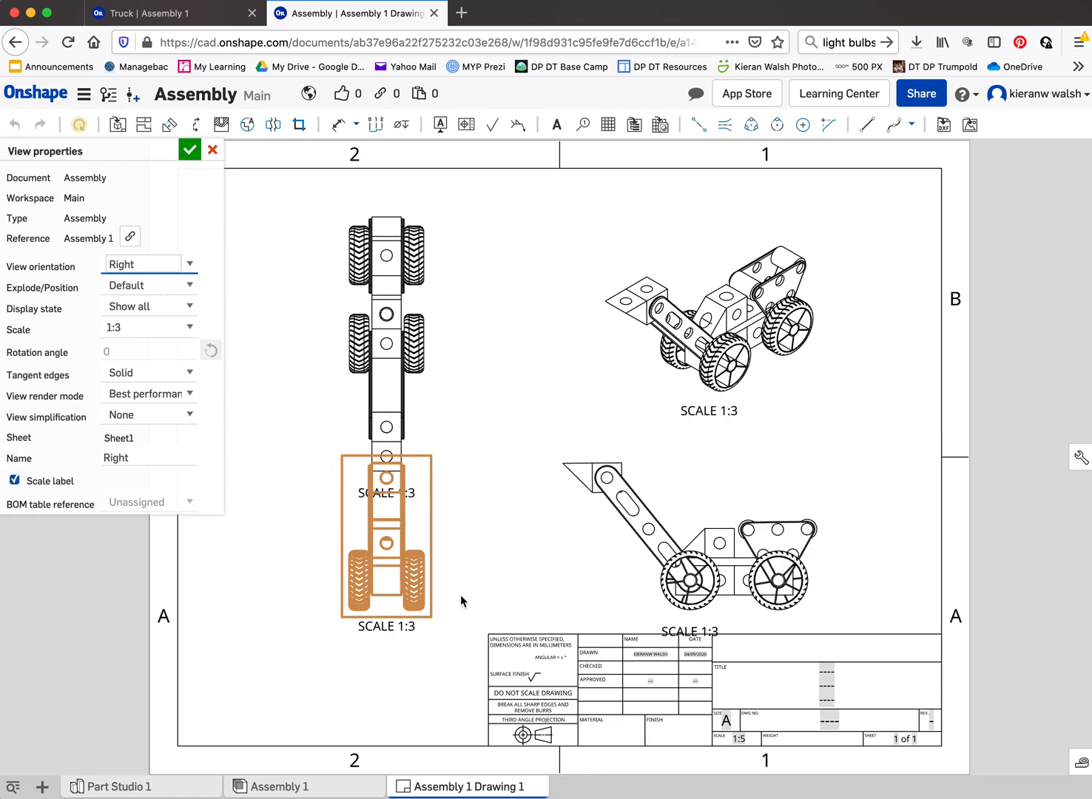
mouse_move(384, 599)
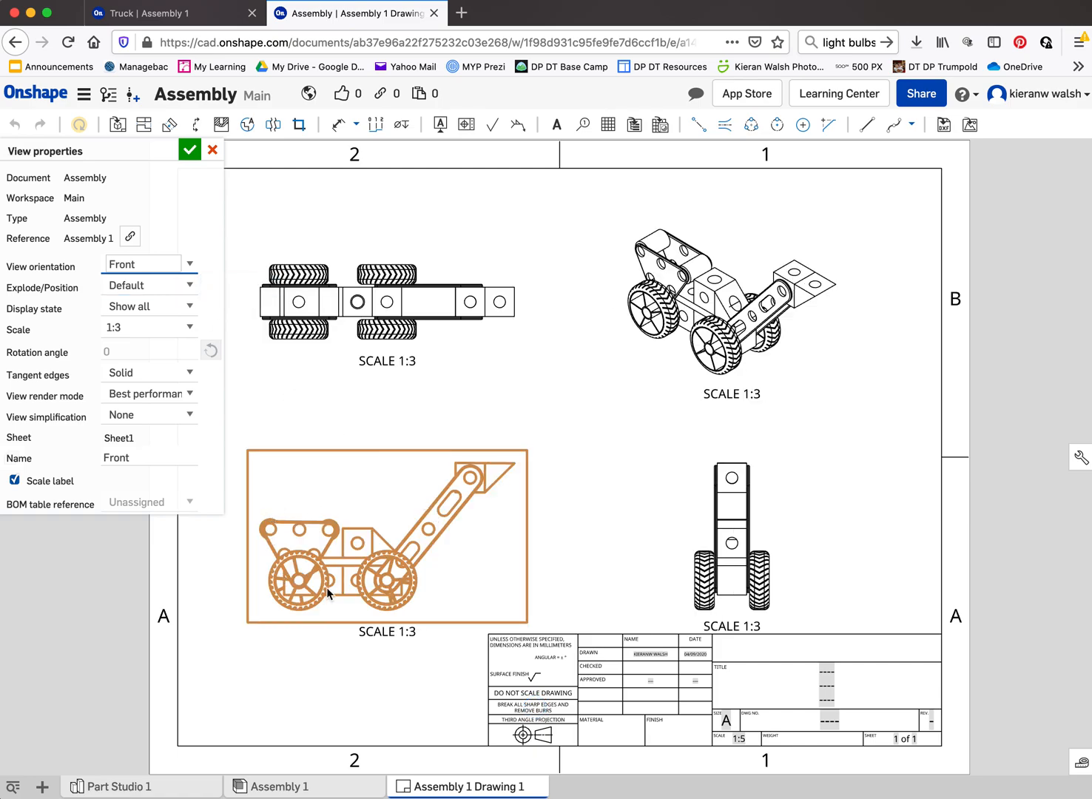
mouse_move(400, 570)
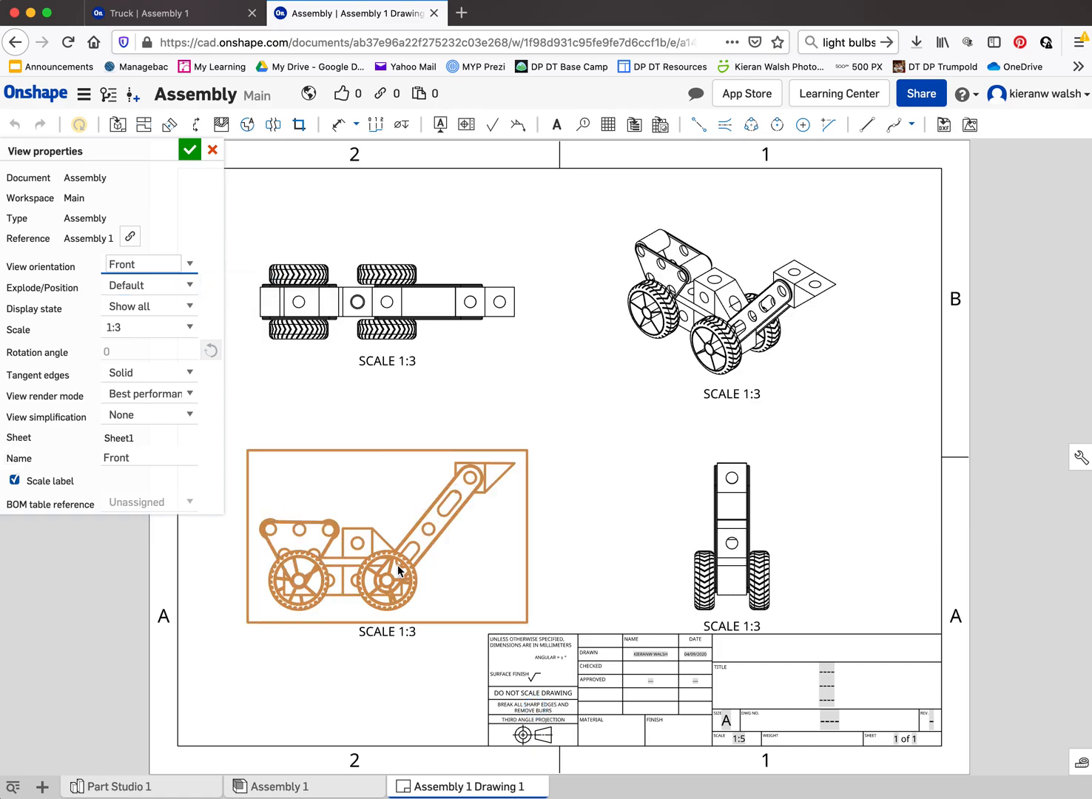
mouse_move(433, 473)
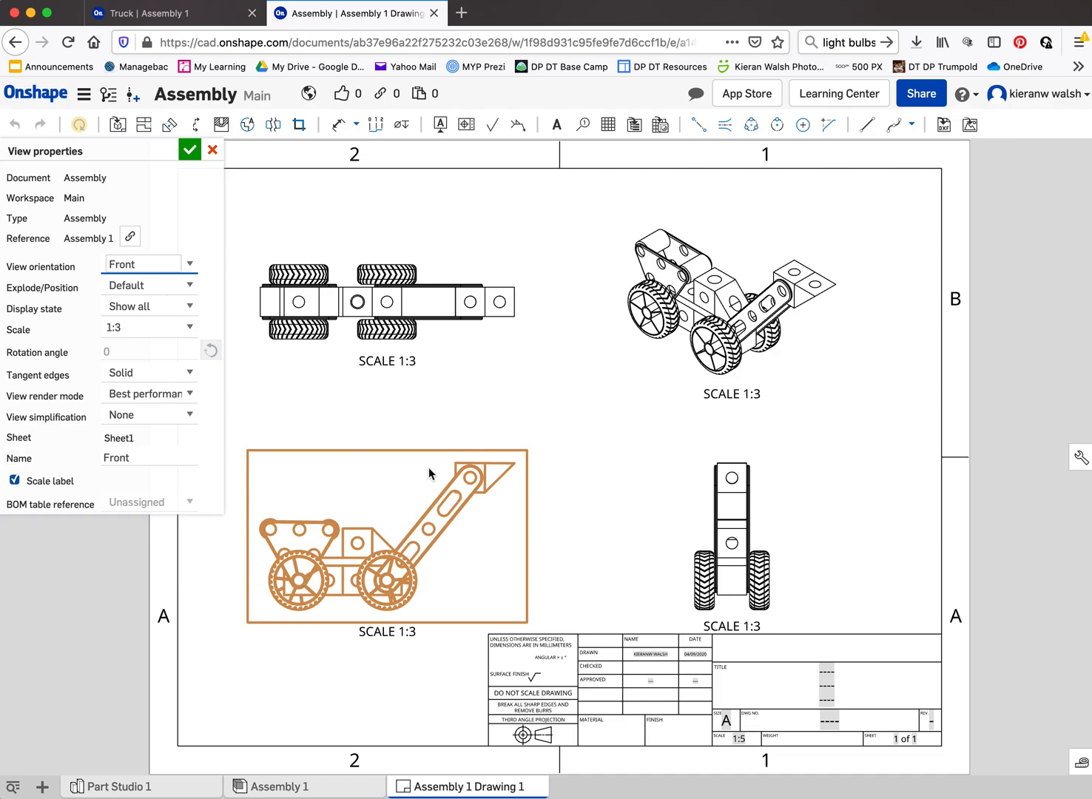
mouse_move(664, 428)
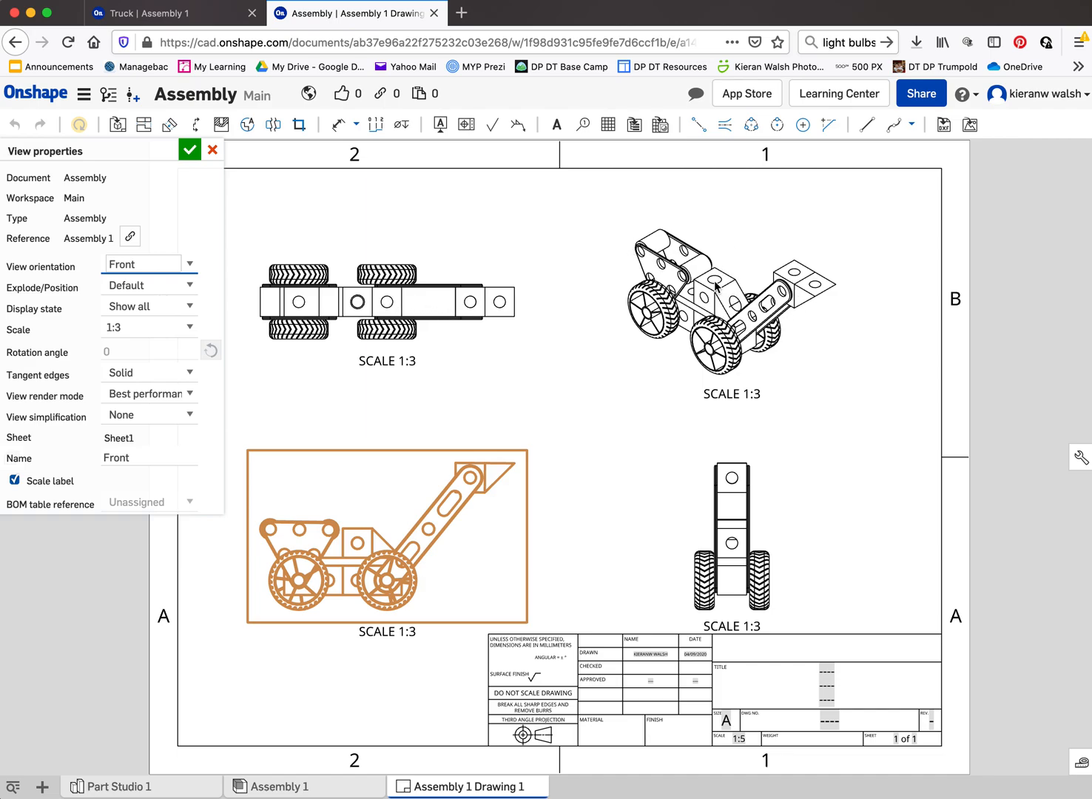
mouse_move(436, 303)
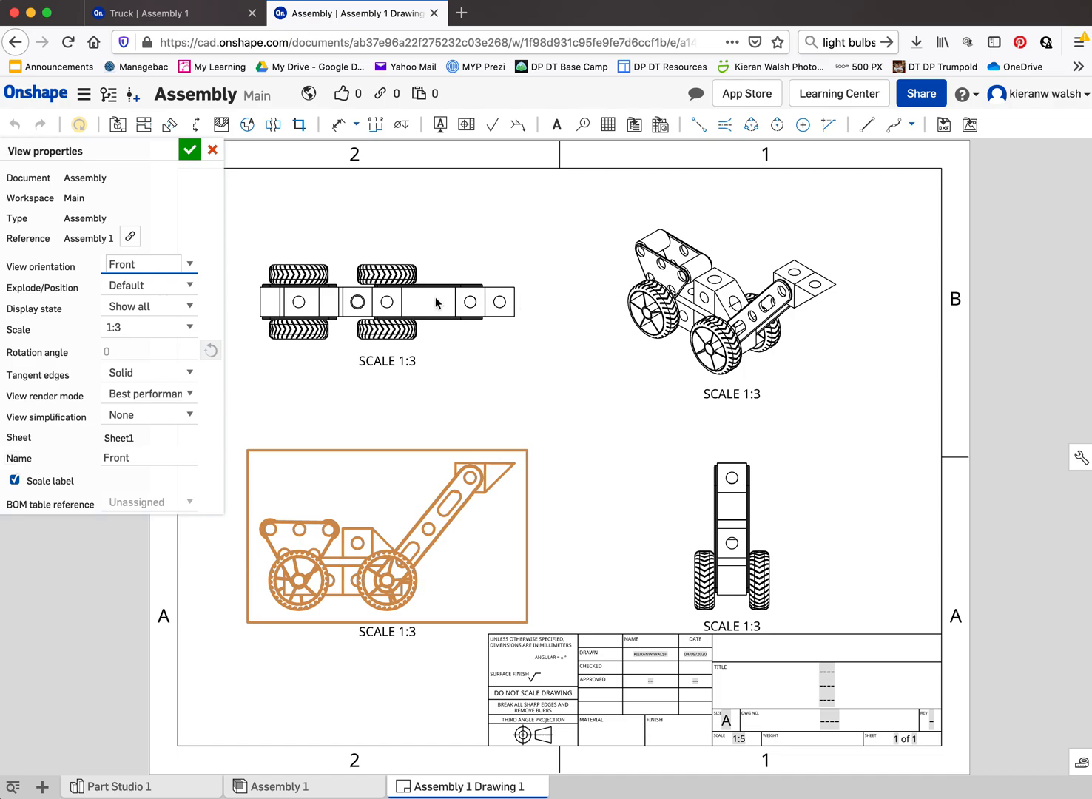
left_click(189, 149)
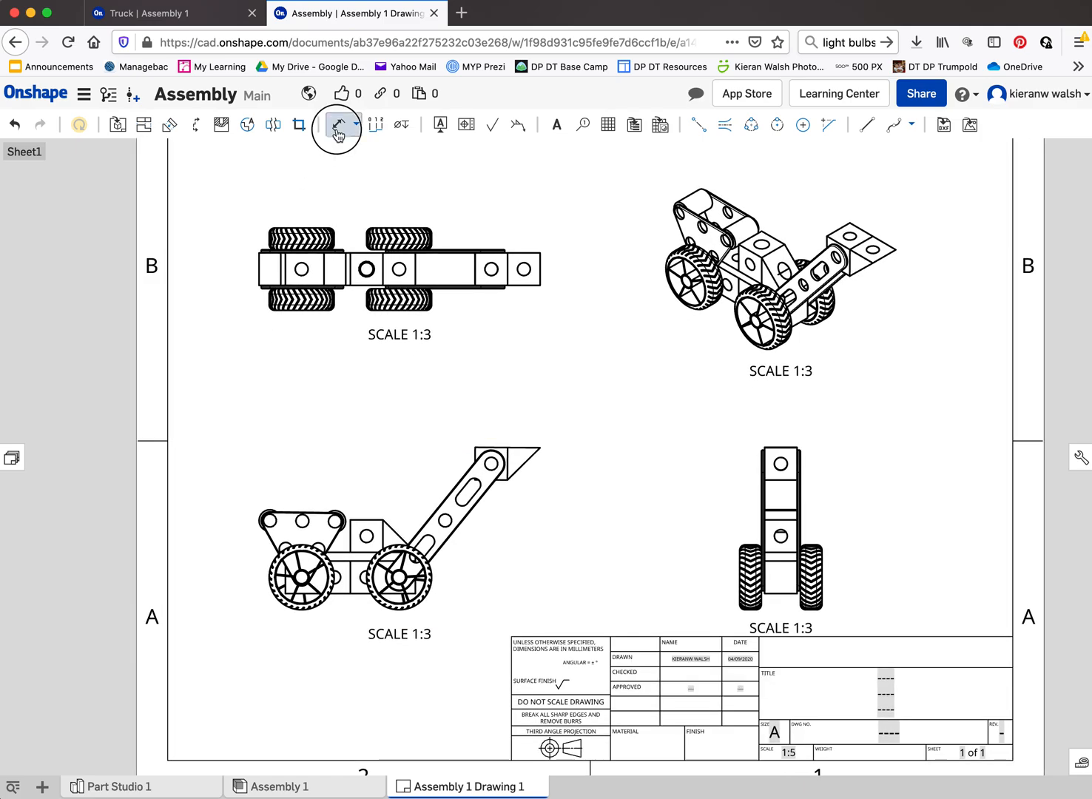
Dimension 59.99 across the top plate's end holes and 60 across the arm tip.
scroll("down", 3)
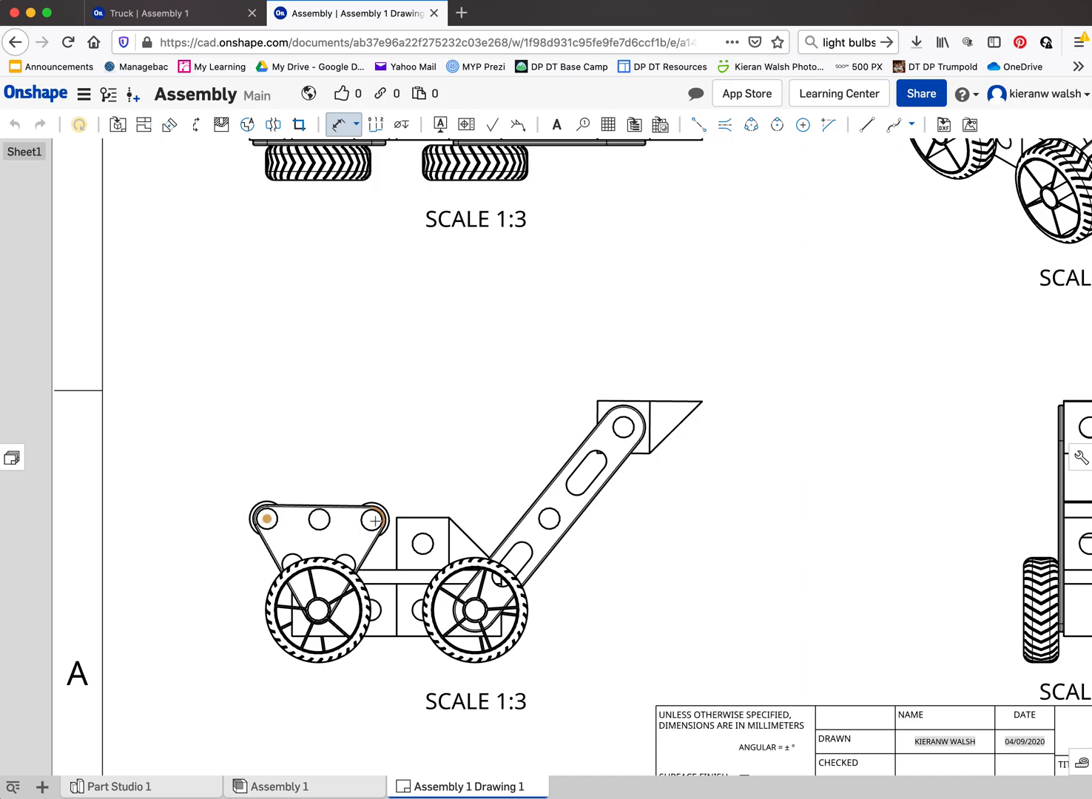
left_click(373, 519)
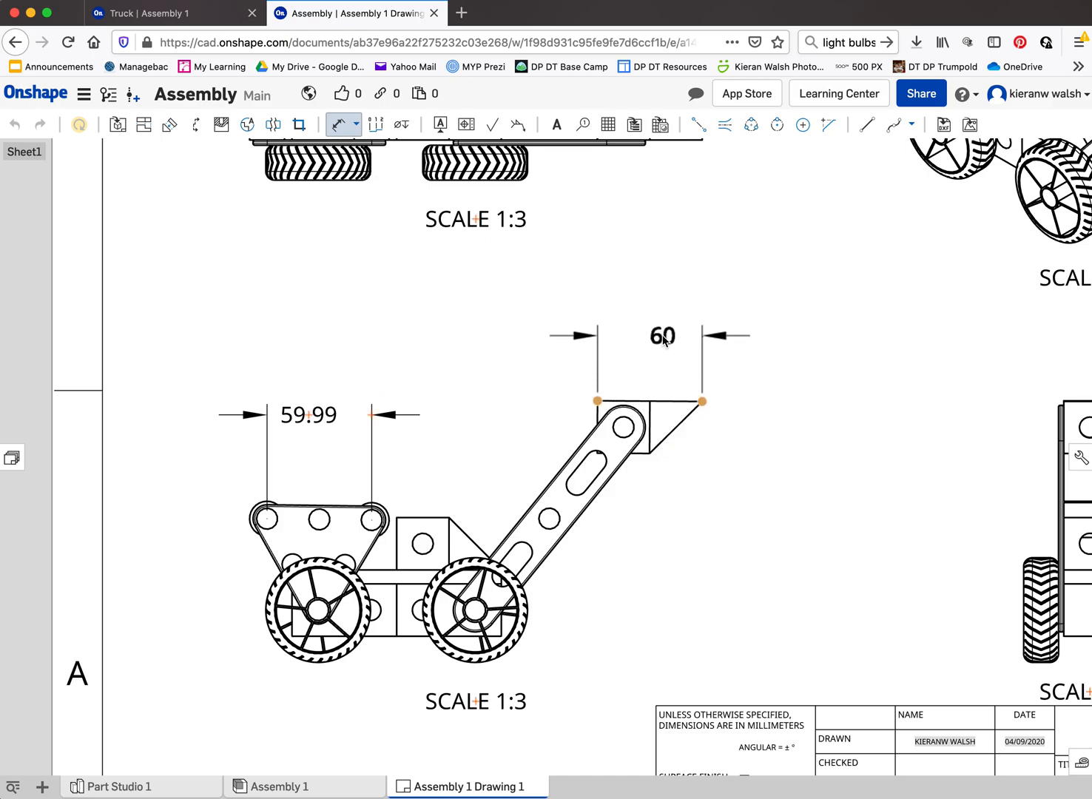
scroll("down", 3)
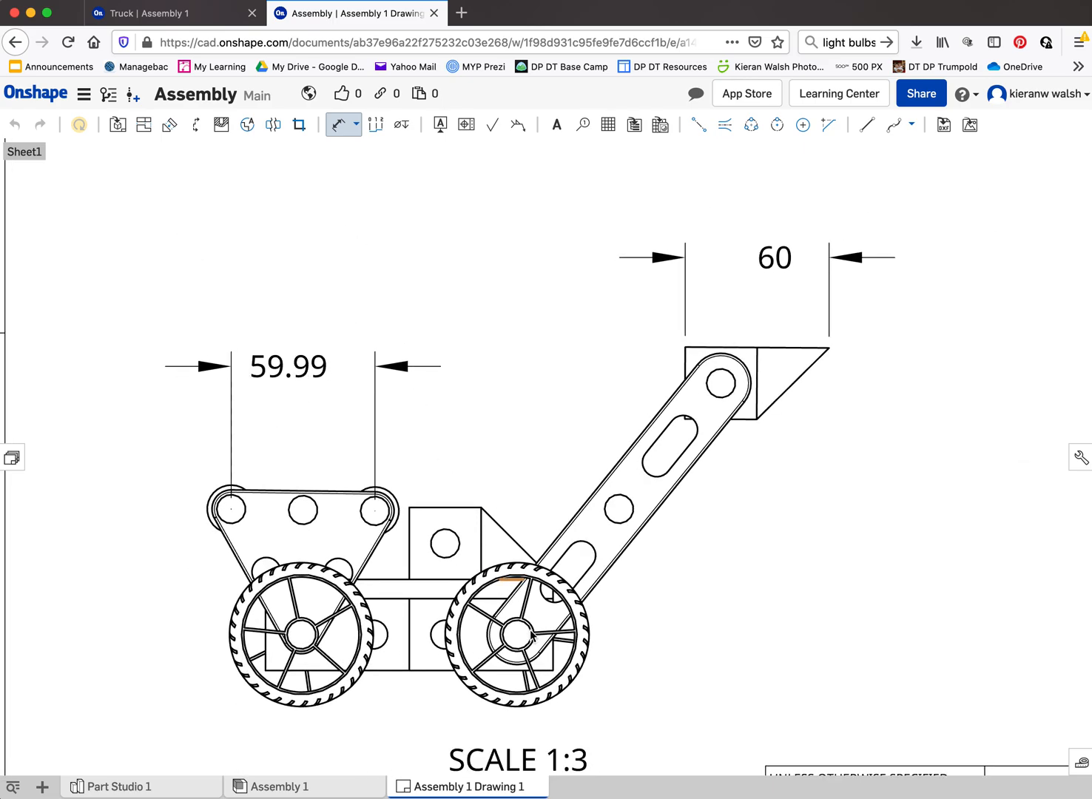
Add diameter dimensions Ø50 on the right wheel and Ø12 on the arm's top hole.
left_click(355, 125)
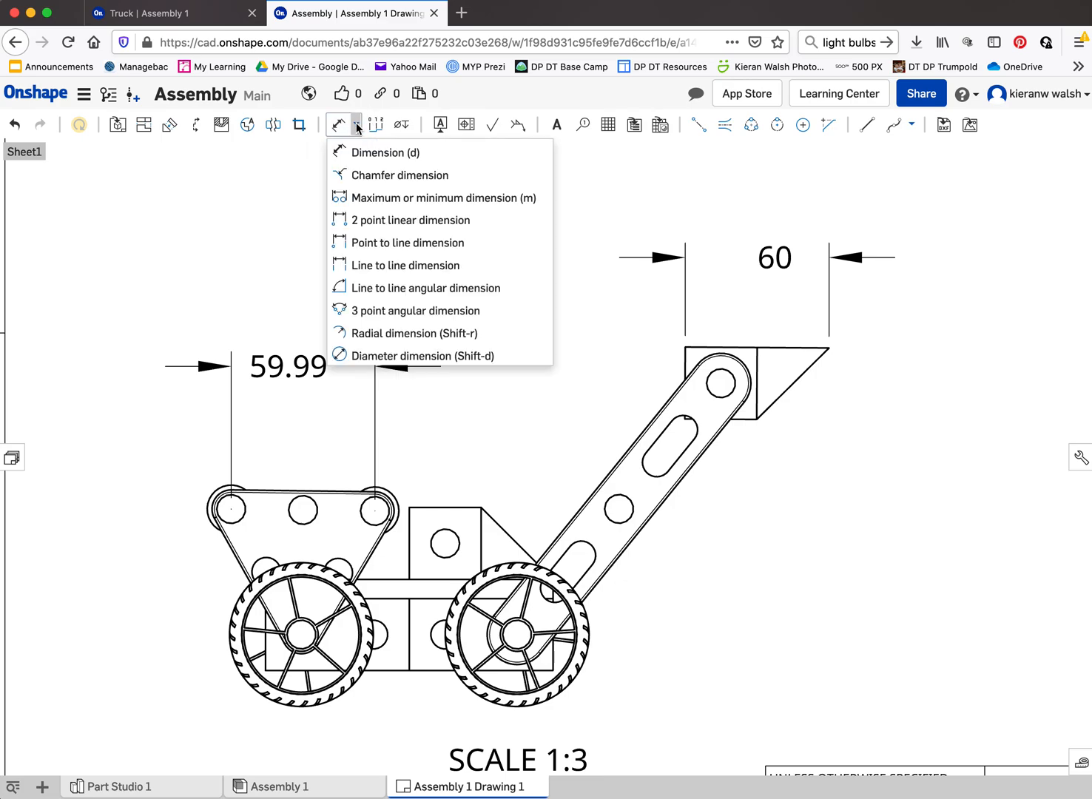
mouse_move(364, 333)
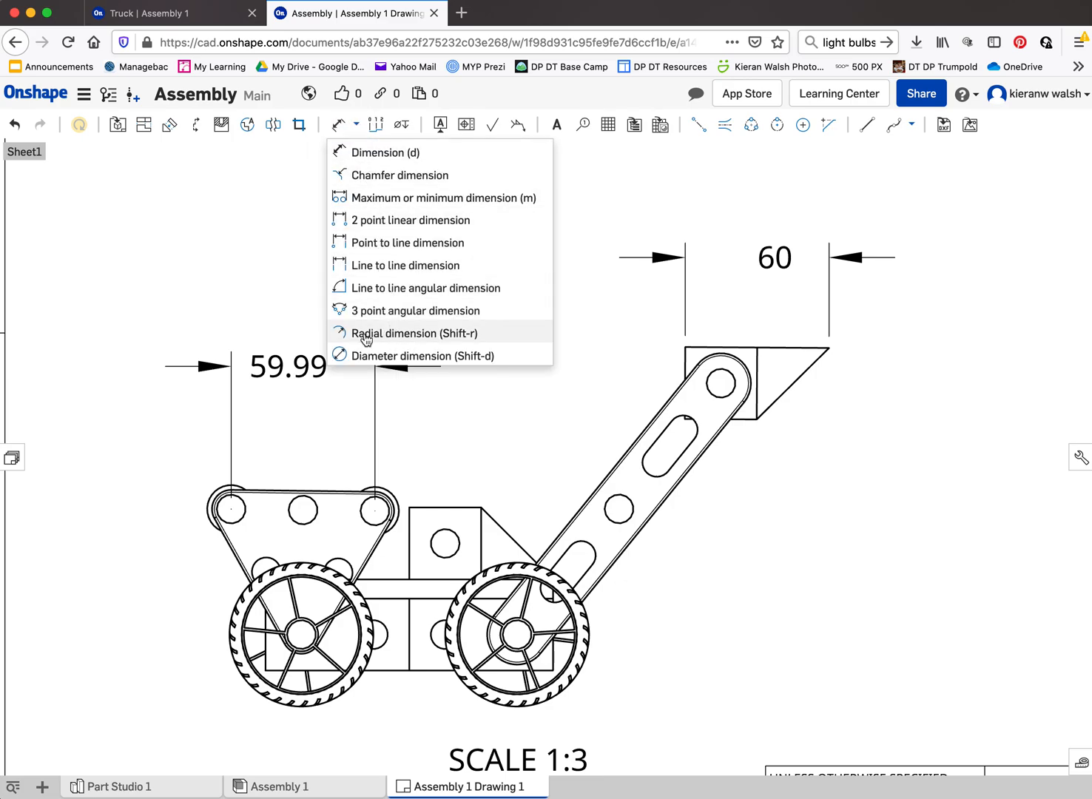
left_click(420, 355)
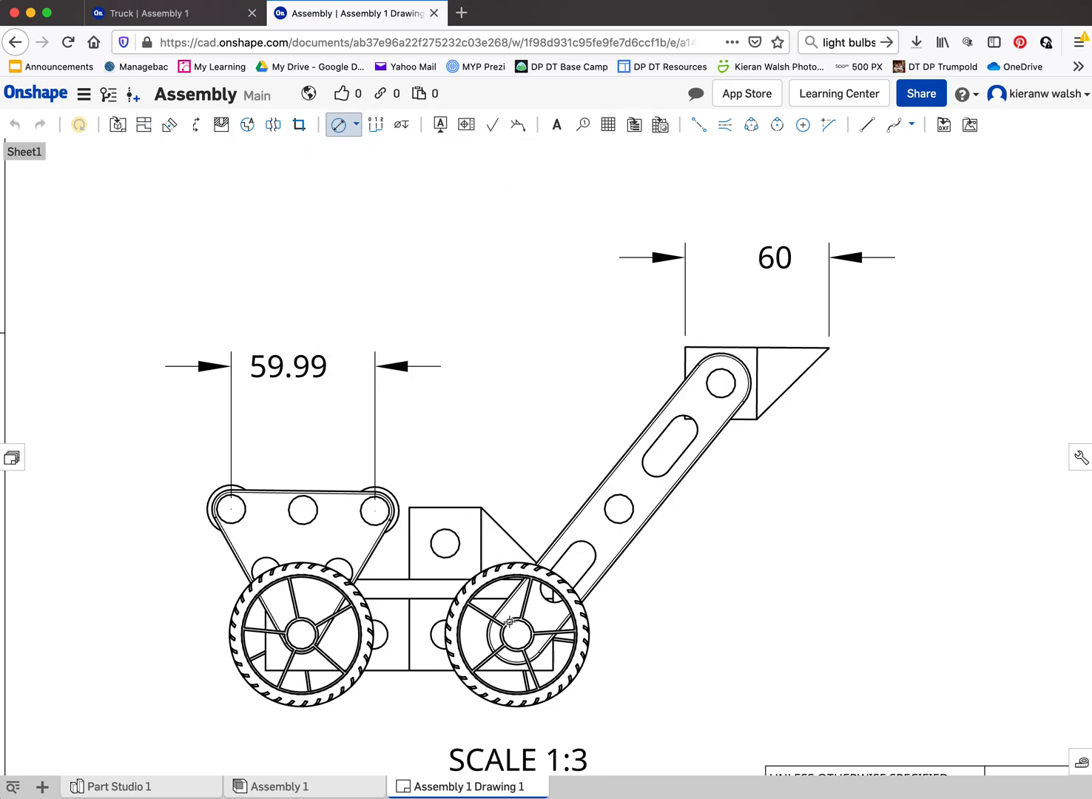
left_click(515, 634)
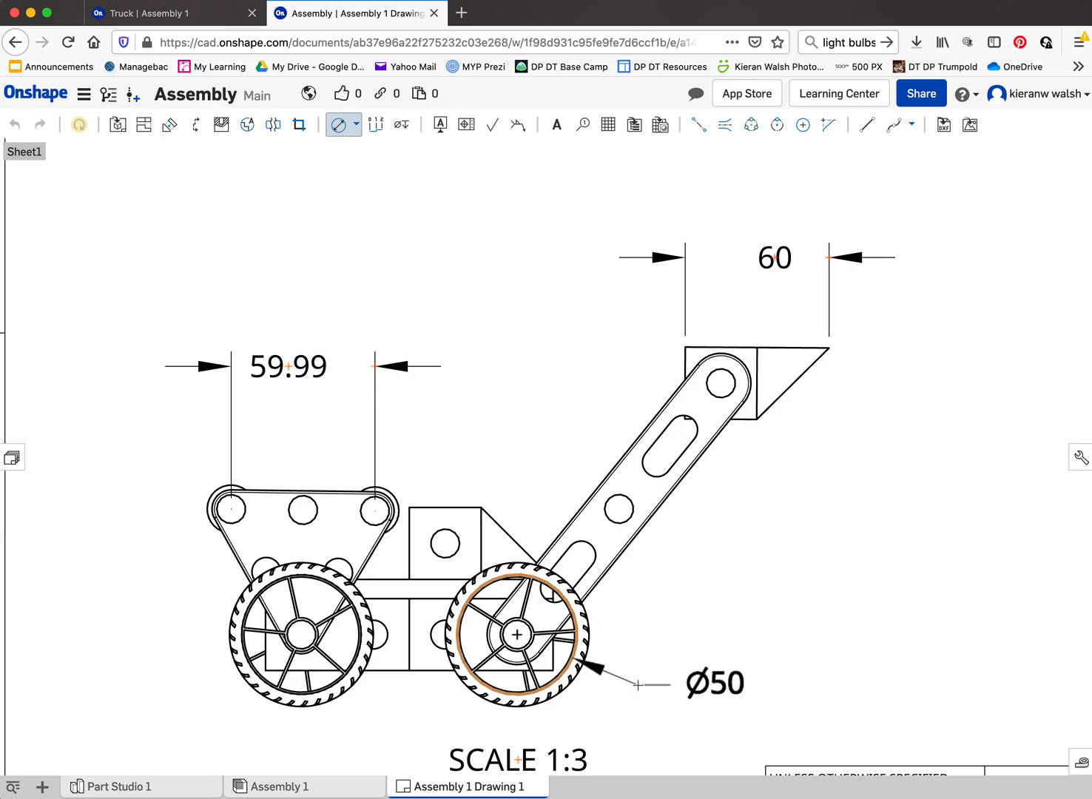
left_click(723, 383)
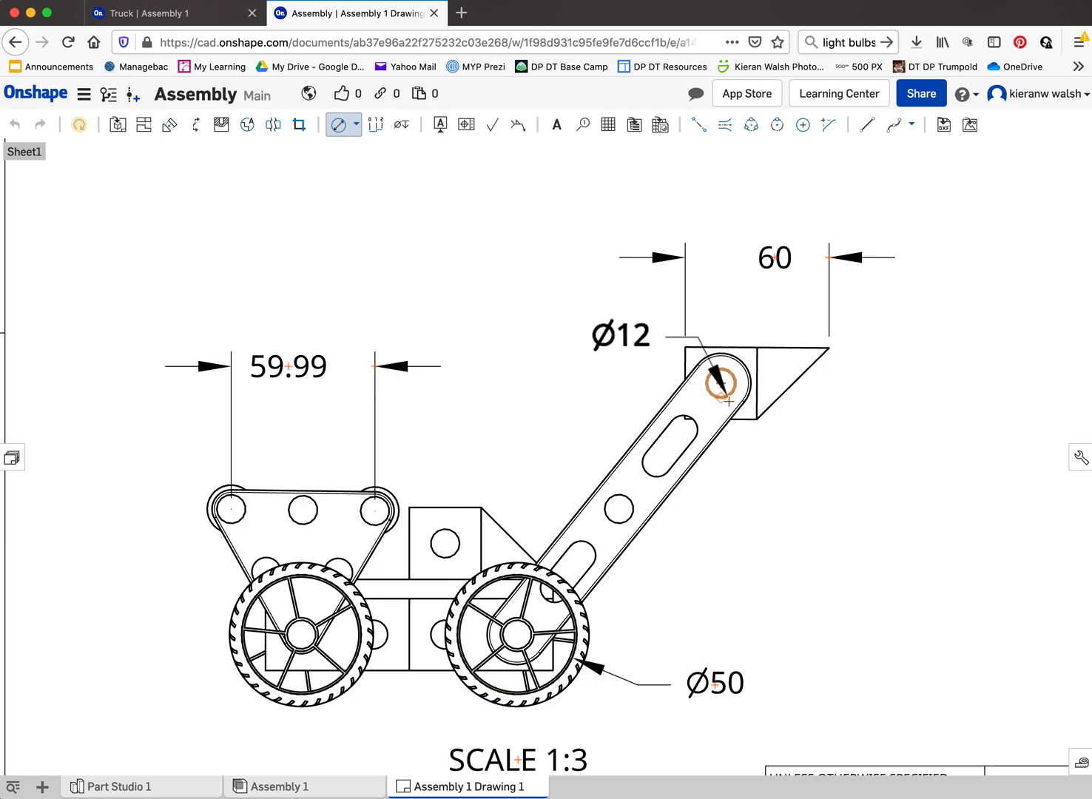
scroll("down", 3)
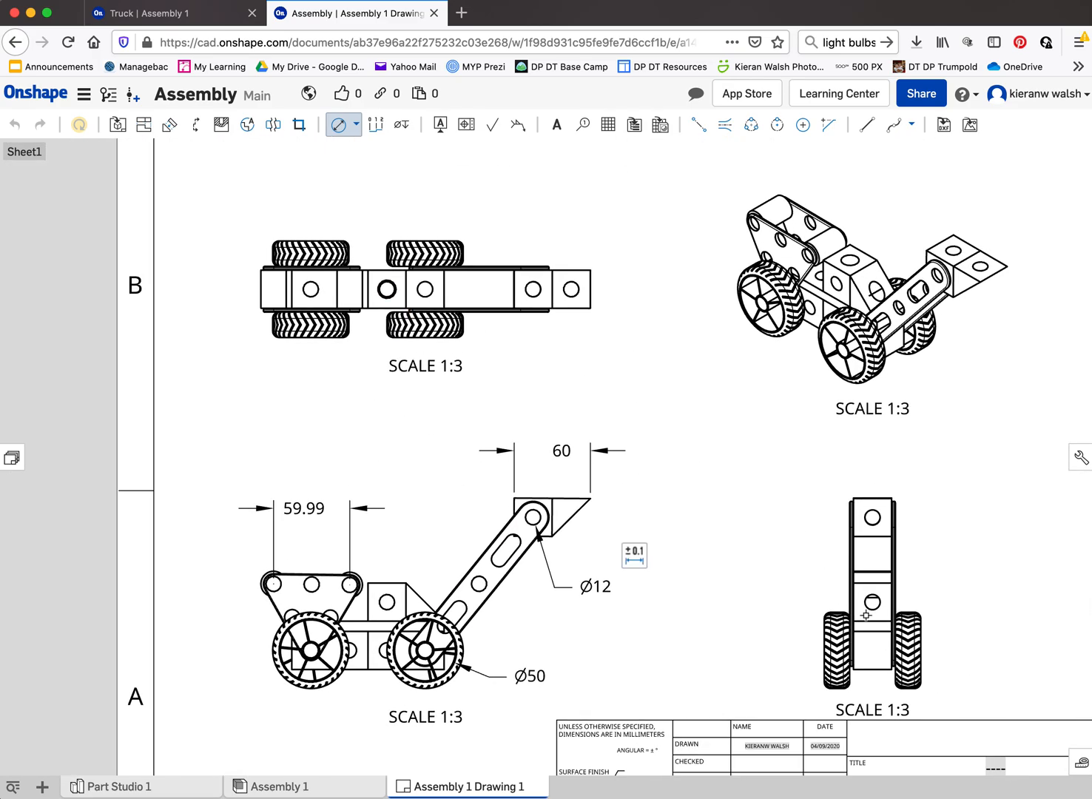
mouse_move(572, 412)
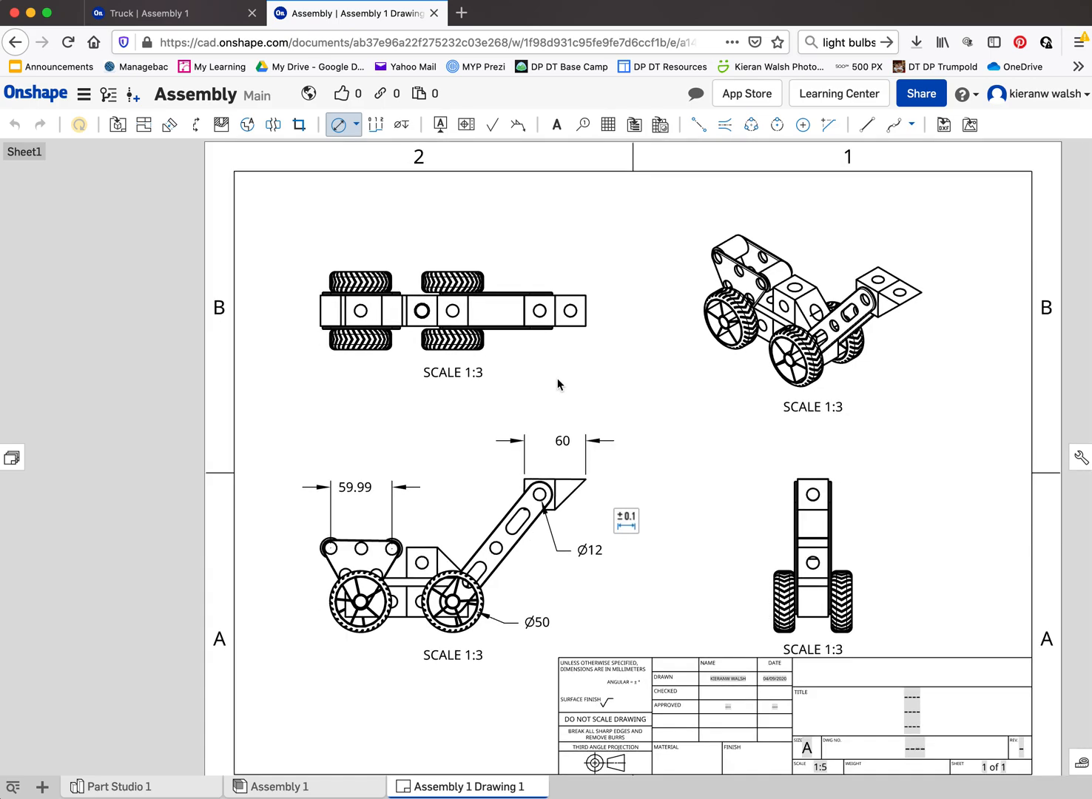
Change the title block's scale entry from 1:5 to 1:3 and confirm.
scroll("down", 3)
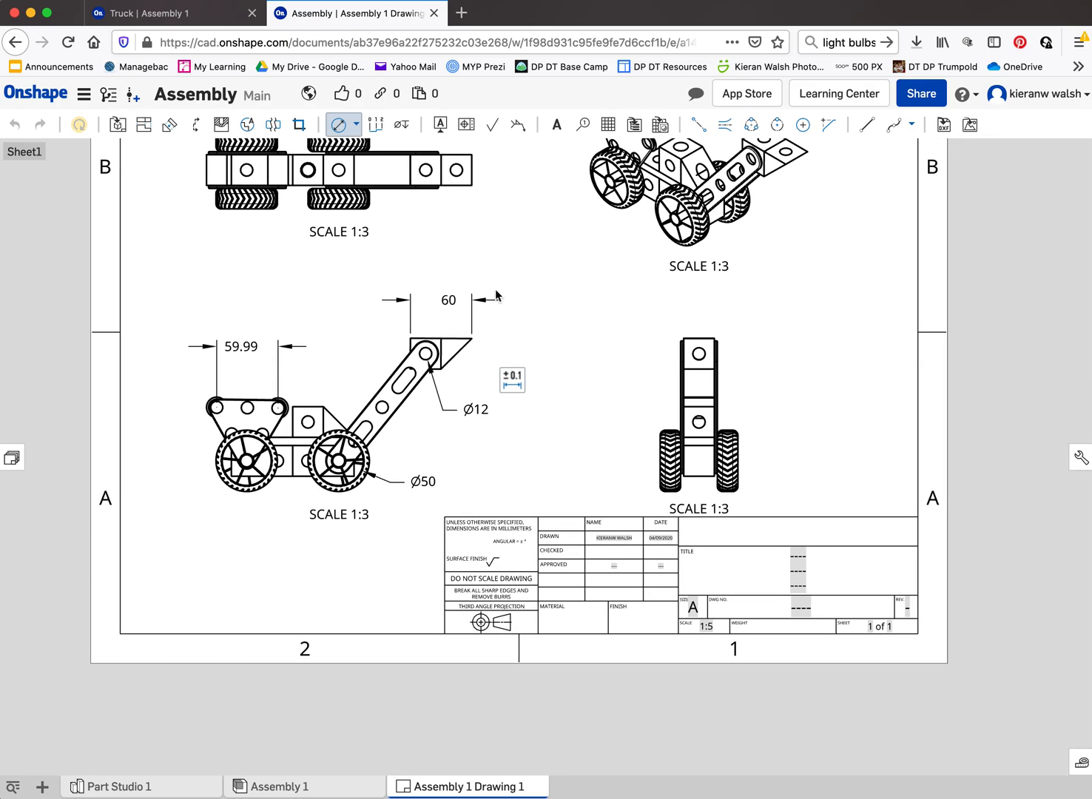
left_click(477, 409)
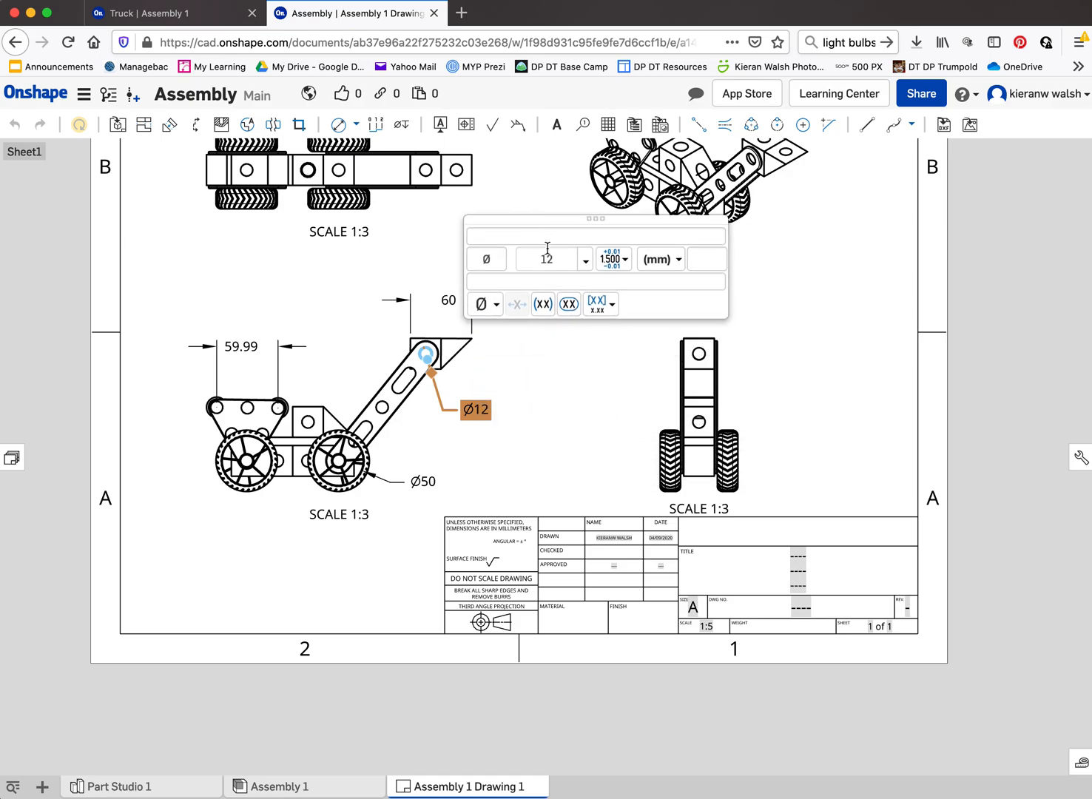
scroll("down", 3)
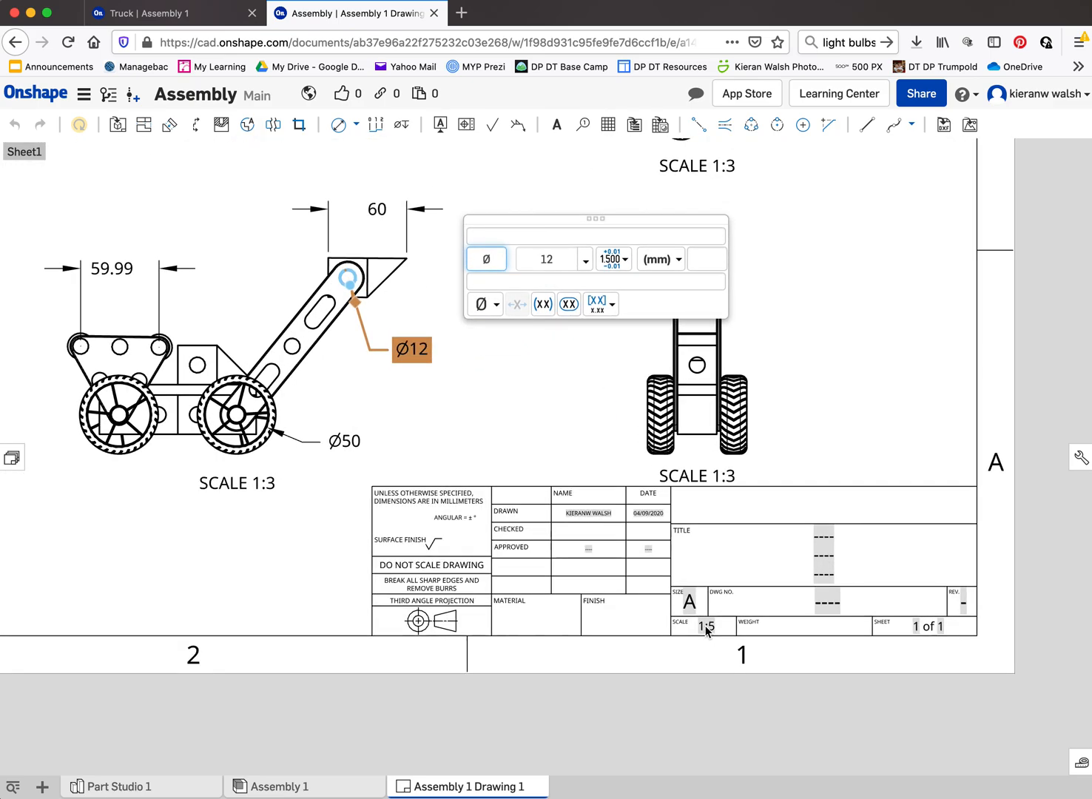
scroll("down", 3)
type("3")
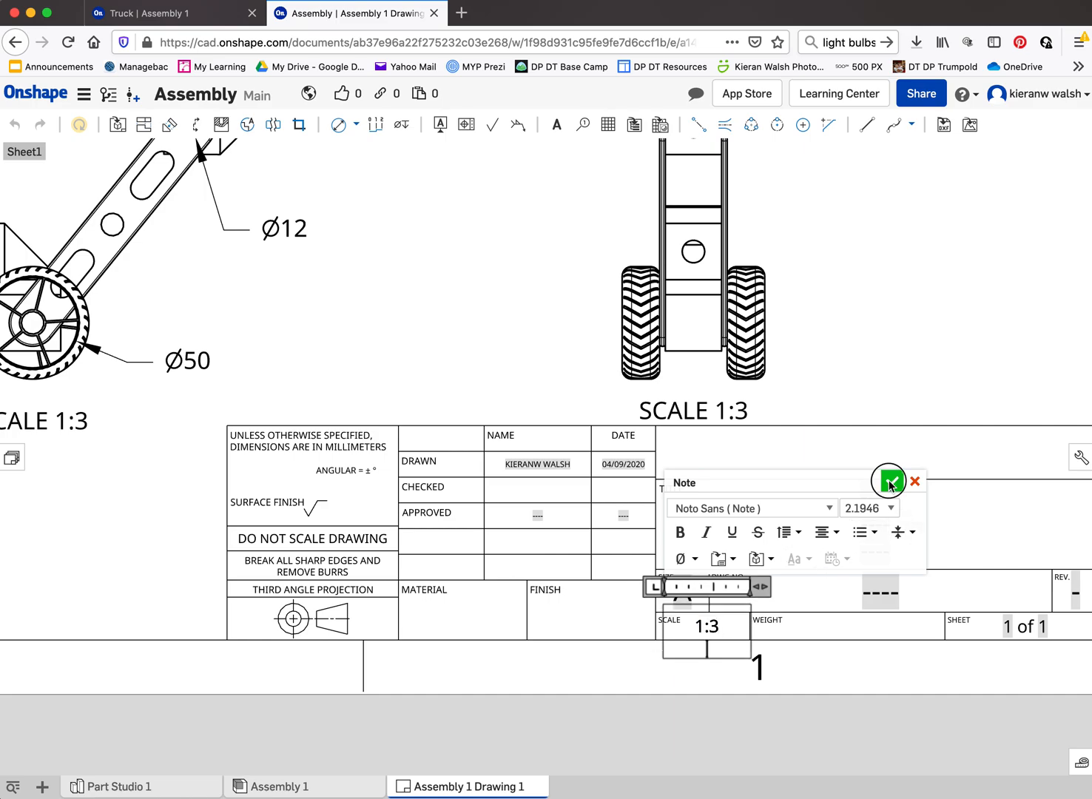
left_click(888, 482)
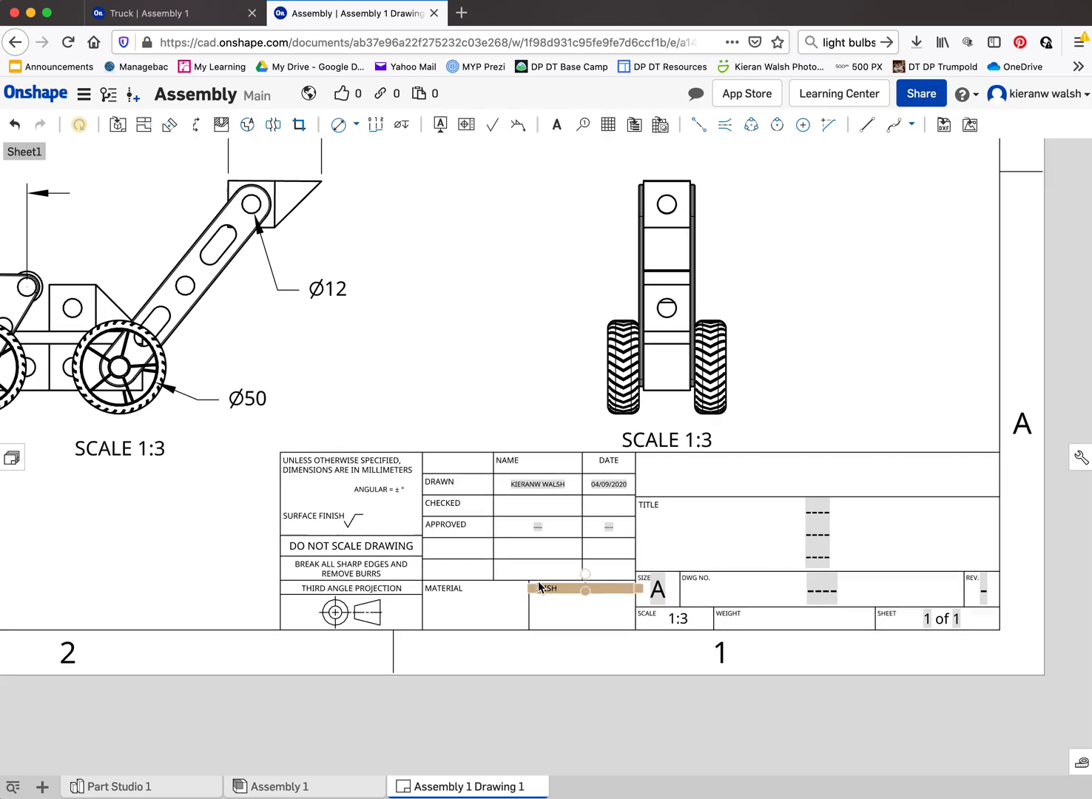
scroll("down", 3)
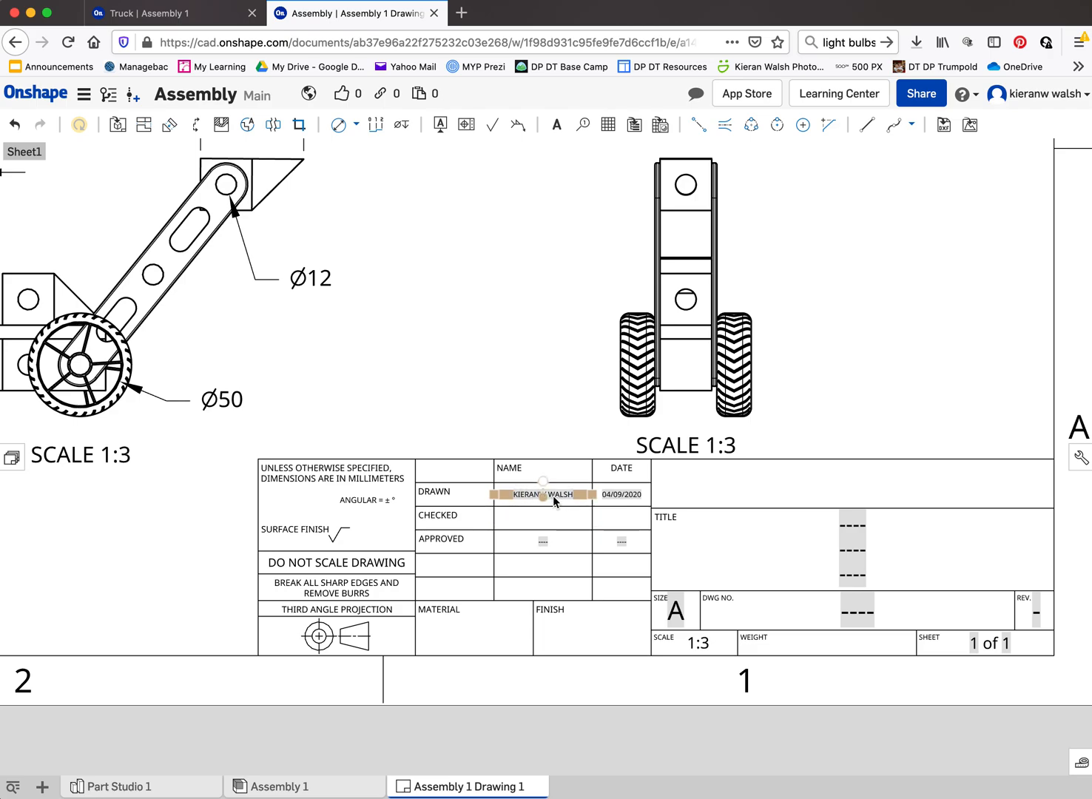